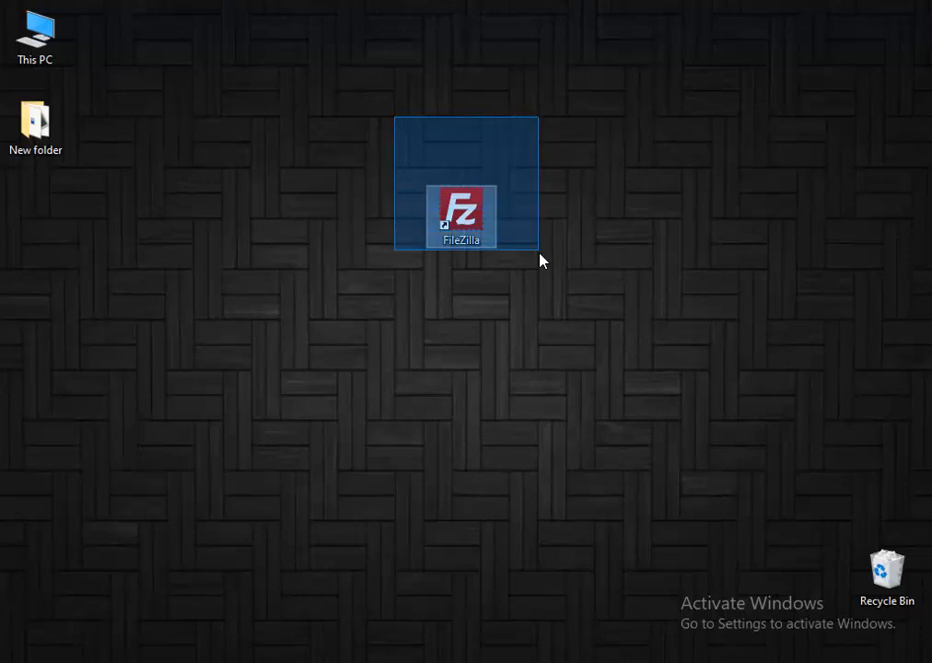
- Reveal codeforme.digital's Stellar hosting details on the Namecheap Dashboard
click(539, 380)
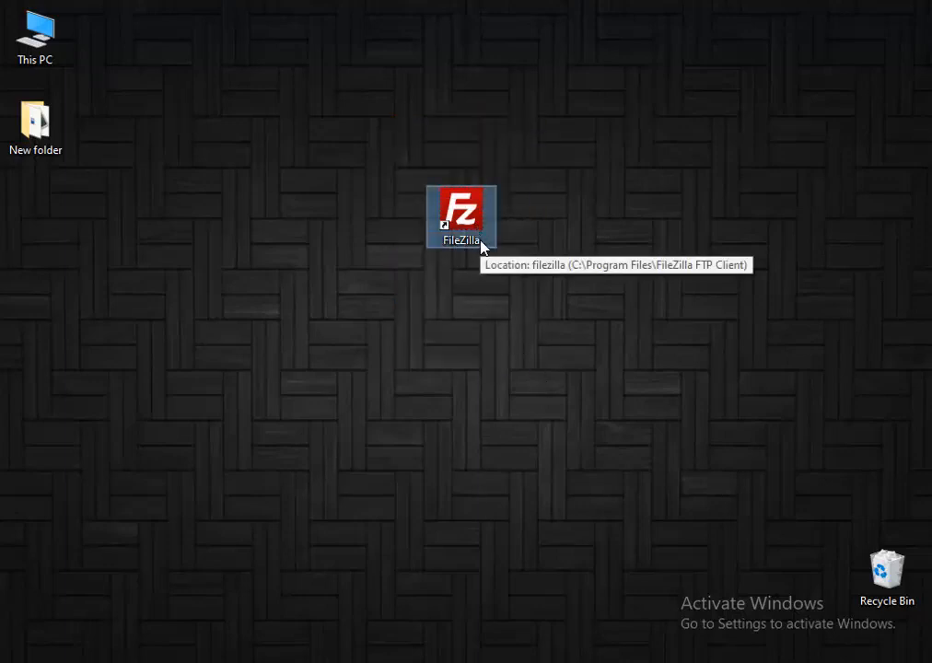
mouse_move(433, 275)
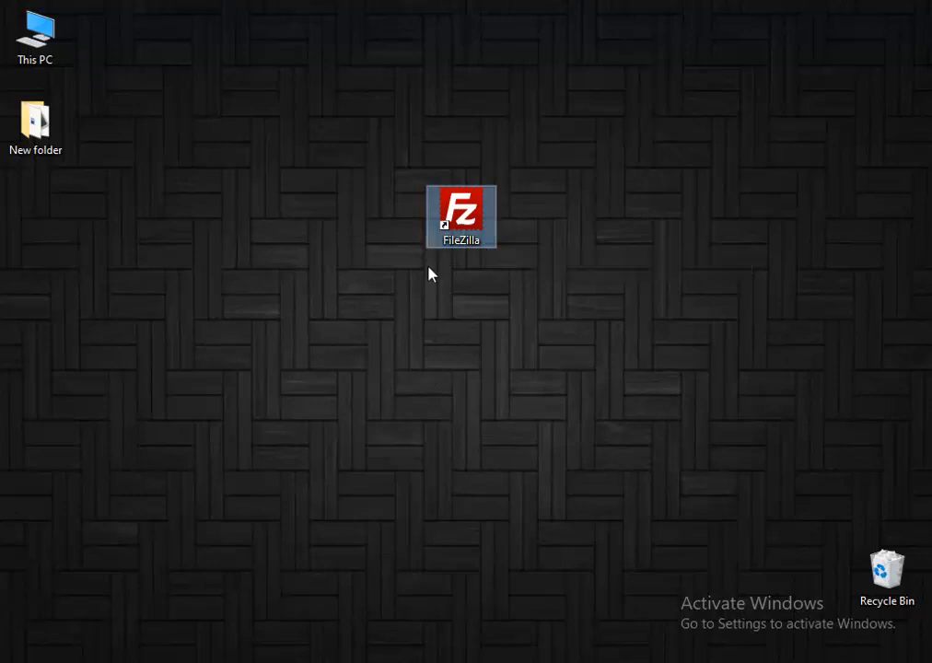
mouse_move(396, 126)
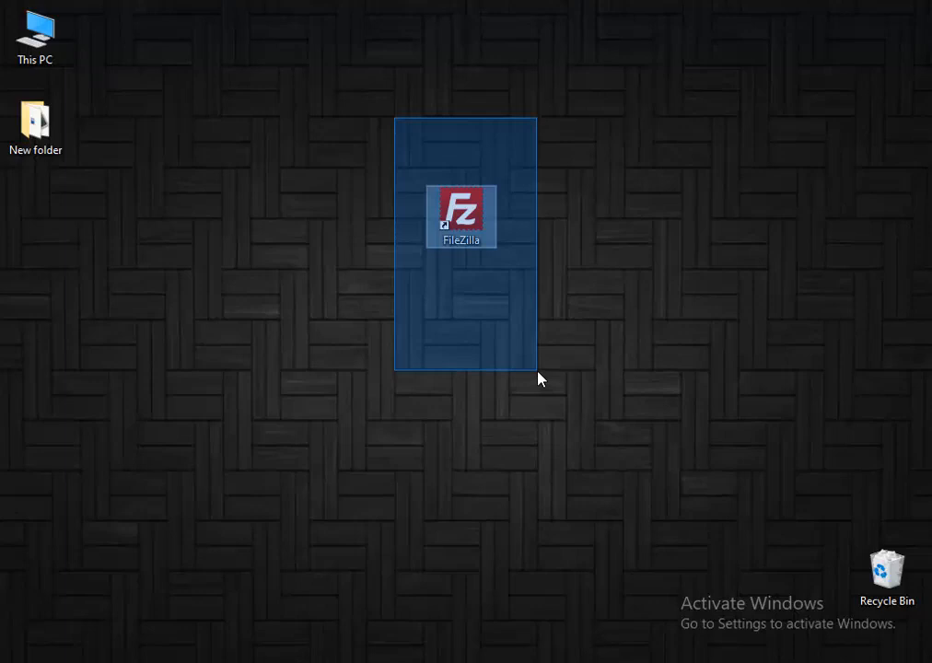
click(396, 132)
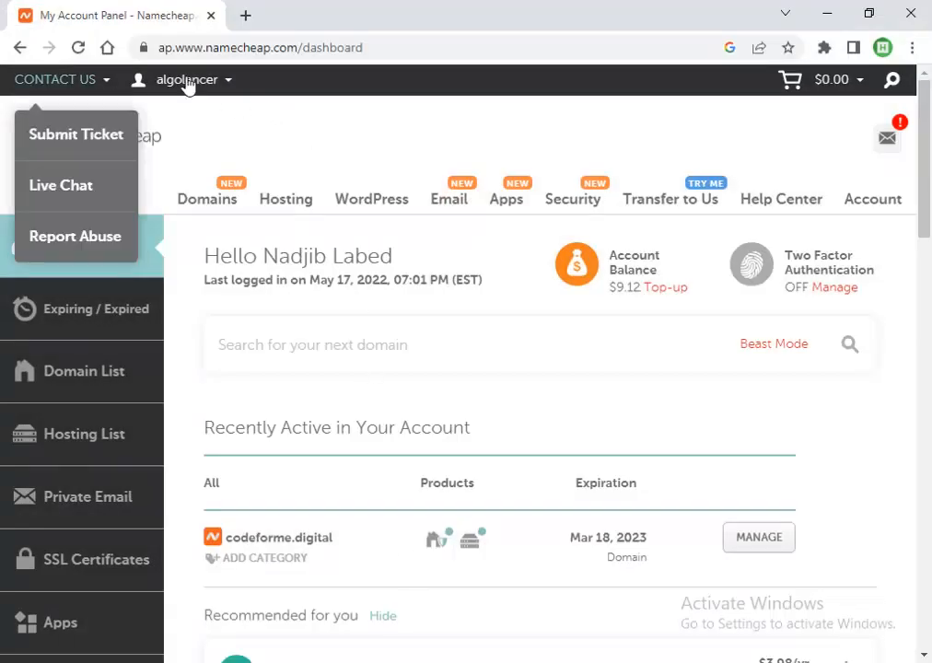
click(187, 79)
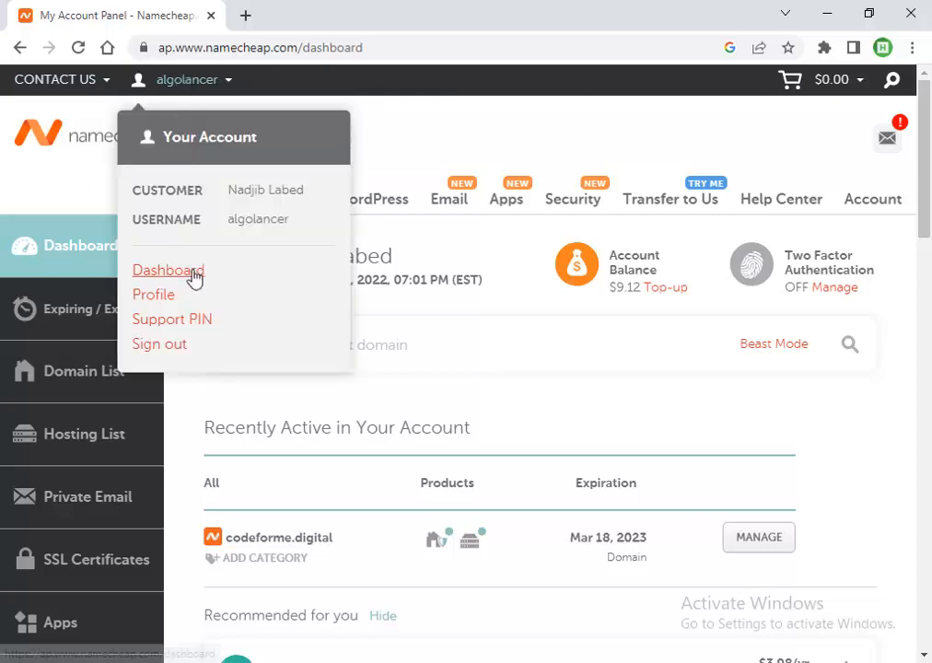
mouse_move(168, 270)
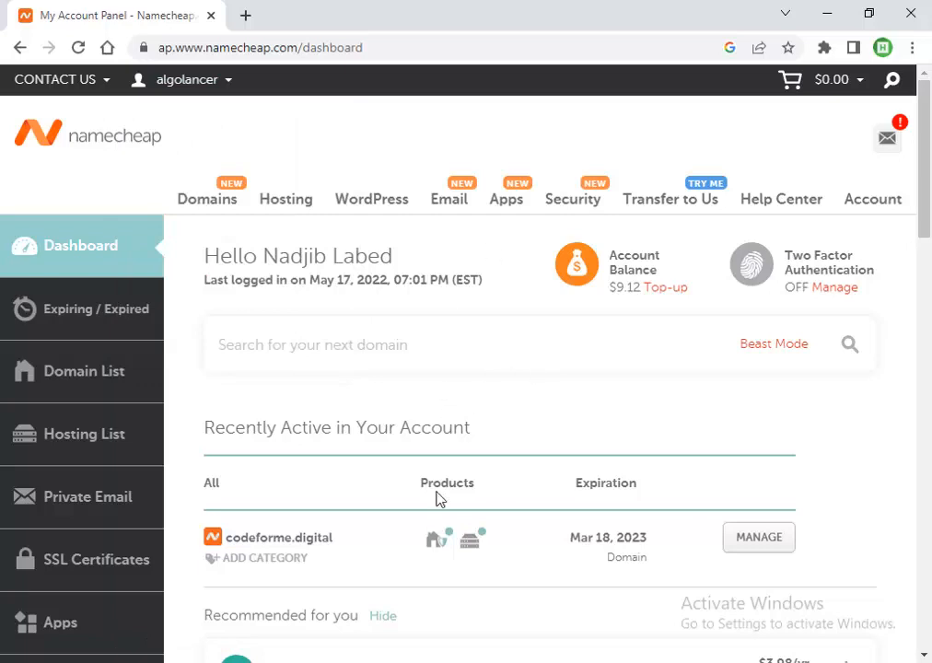
scroll(down, 3)
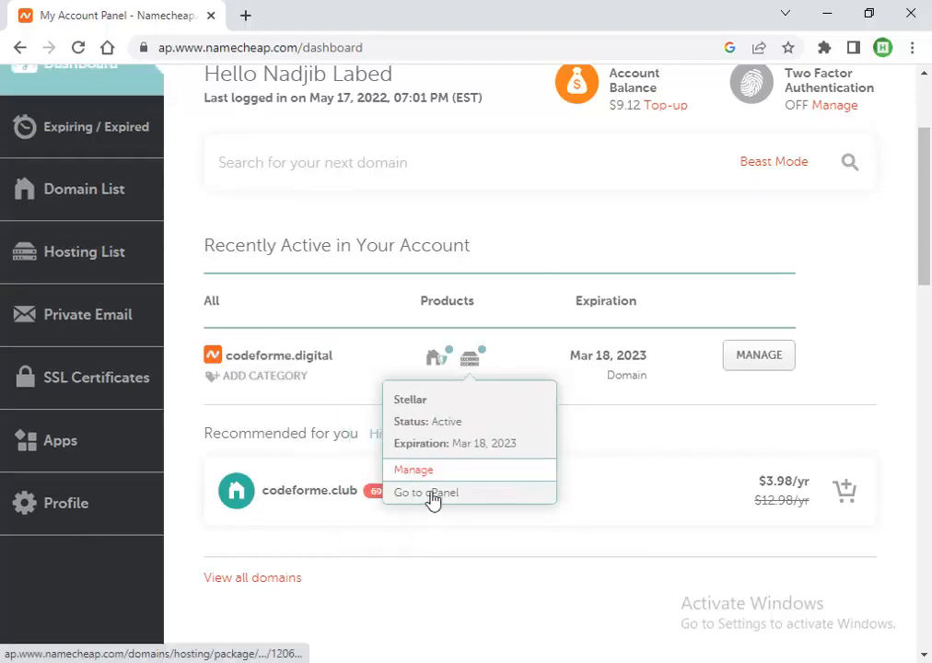
- Go to cPanel for codeforme.digital and open FTP Accounts under Files
click(426, 492)
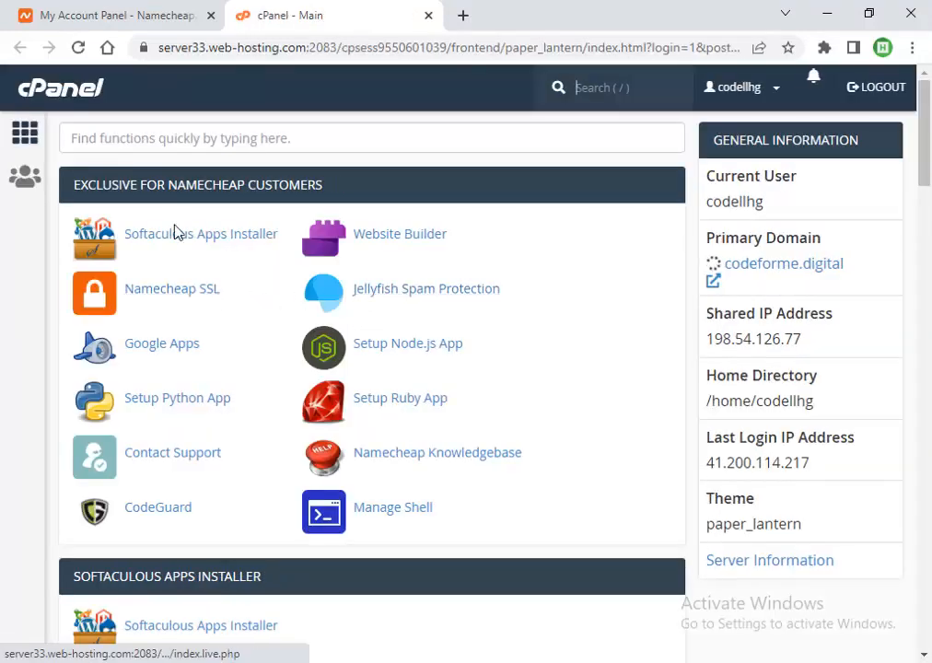
scroll(down, 3)
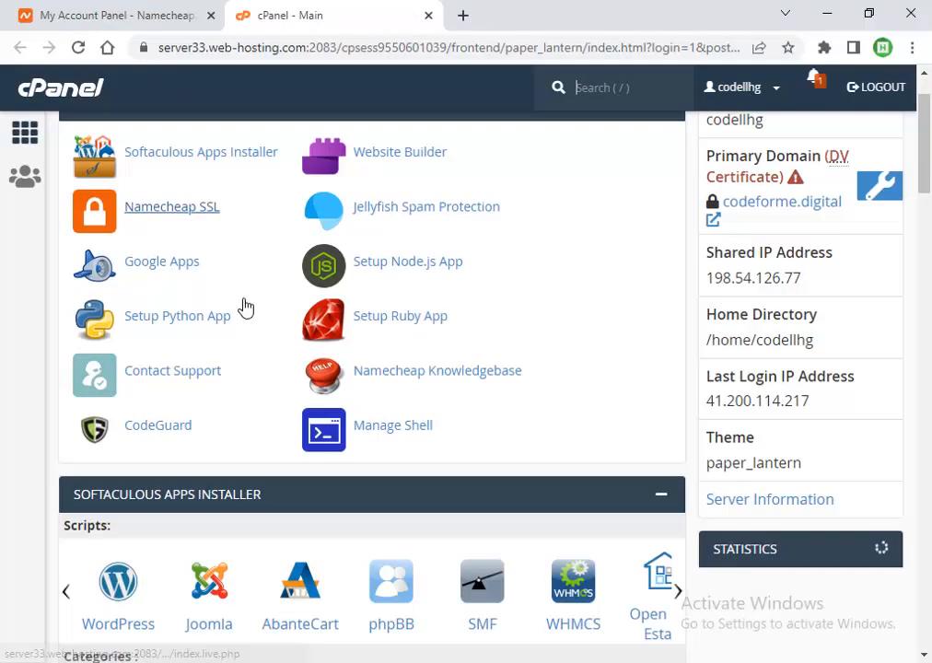
scroll(down, 3)
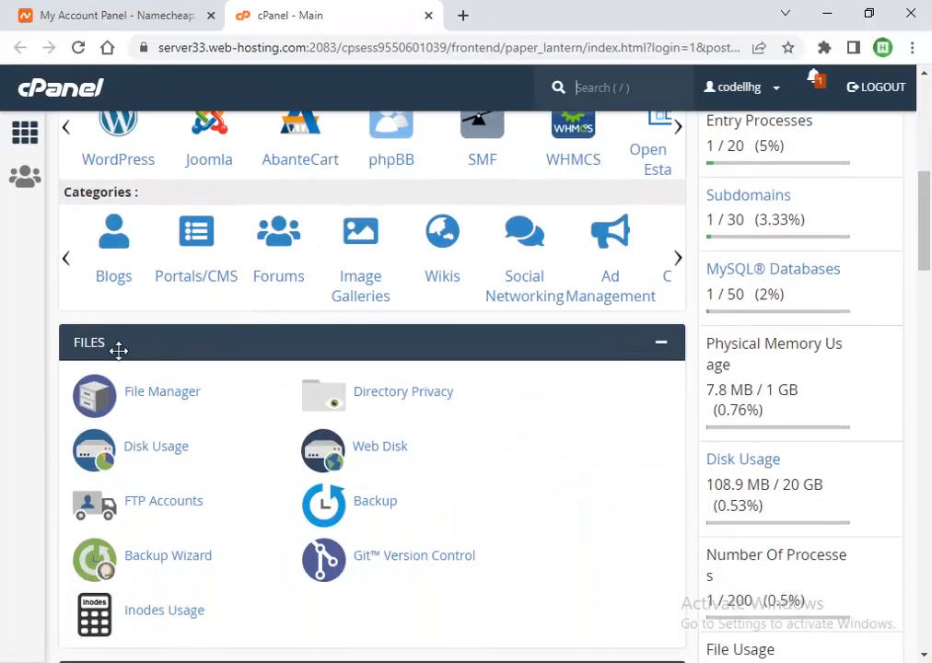
mouse_move(163, 500)
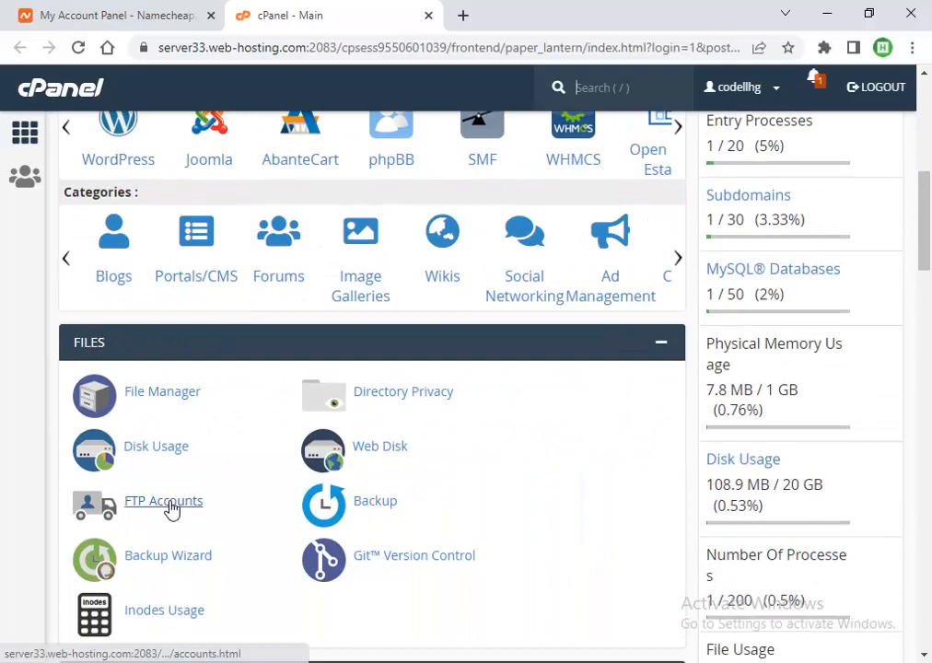
click(163, 501)
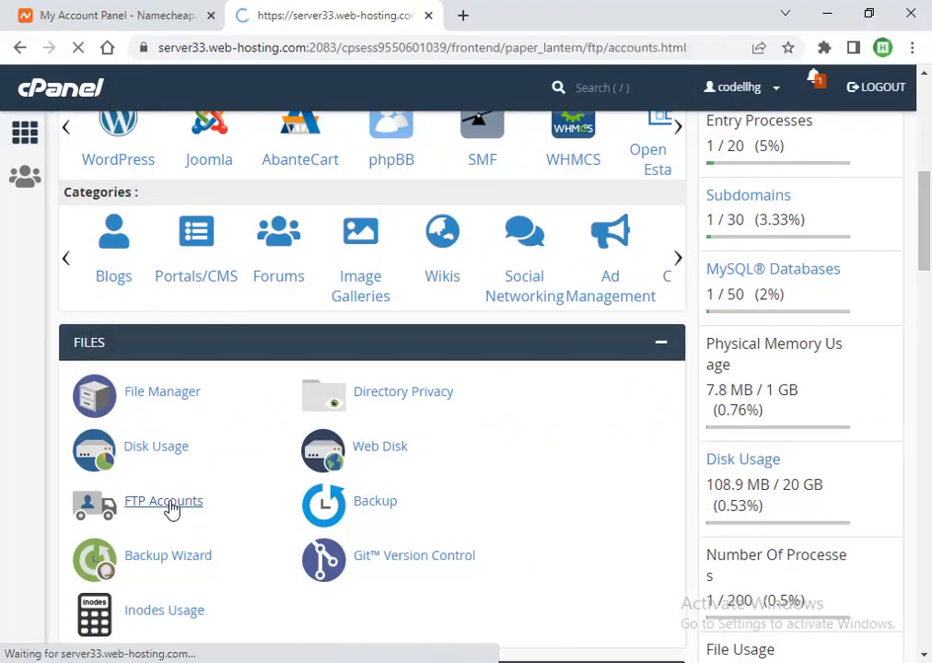
click(164, 501)
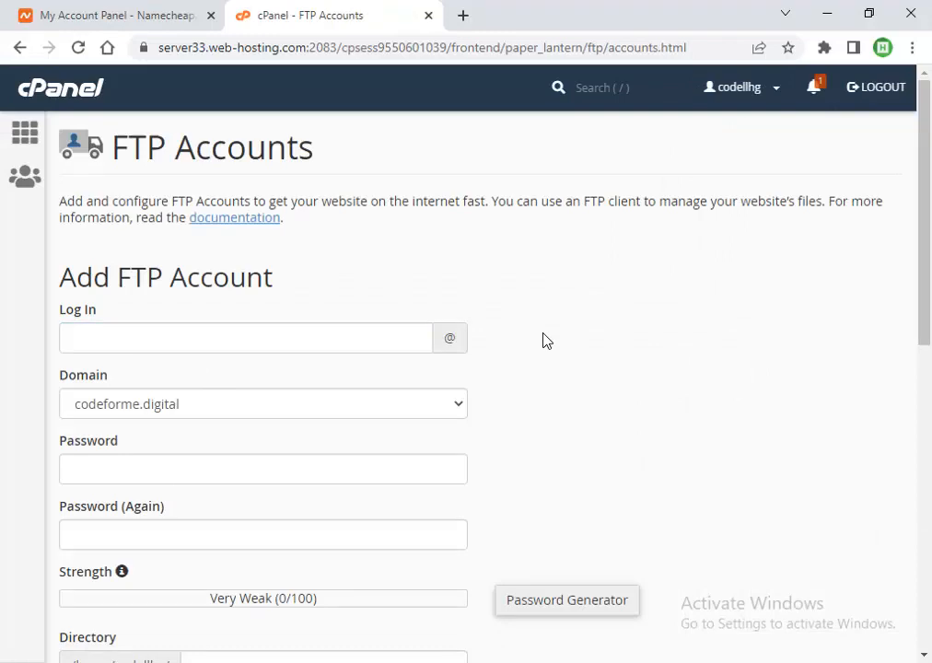
scroll(down, 3)
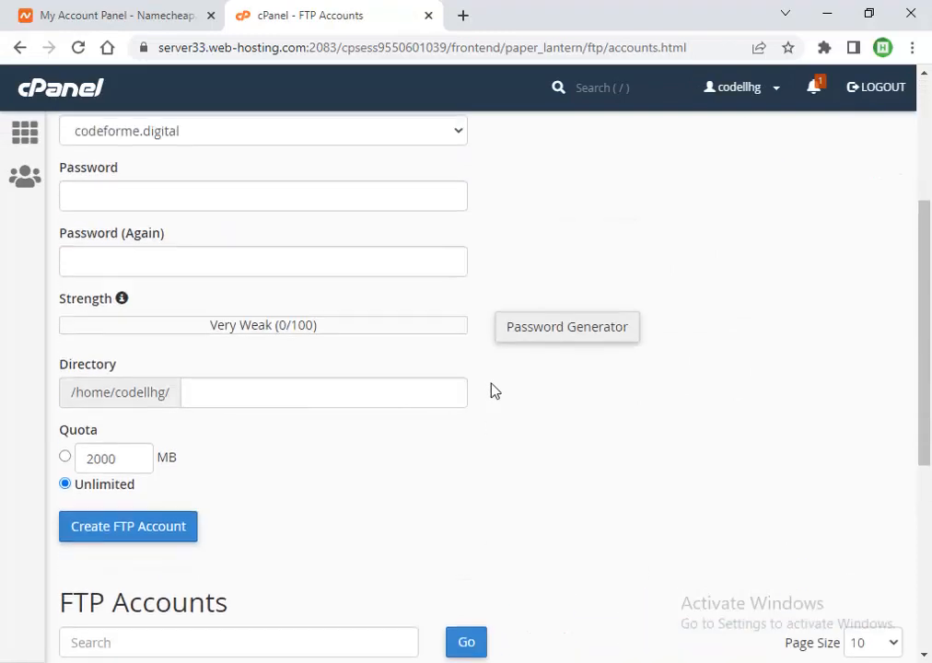
scroll(down, 3)
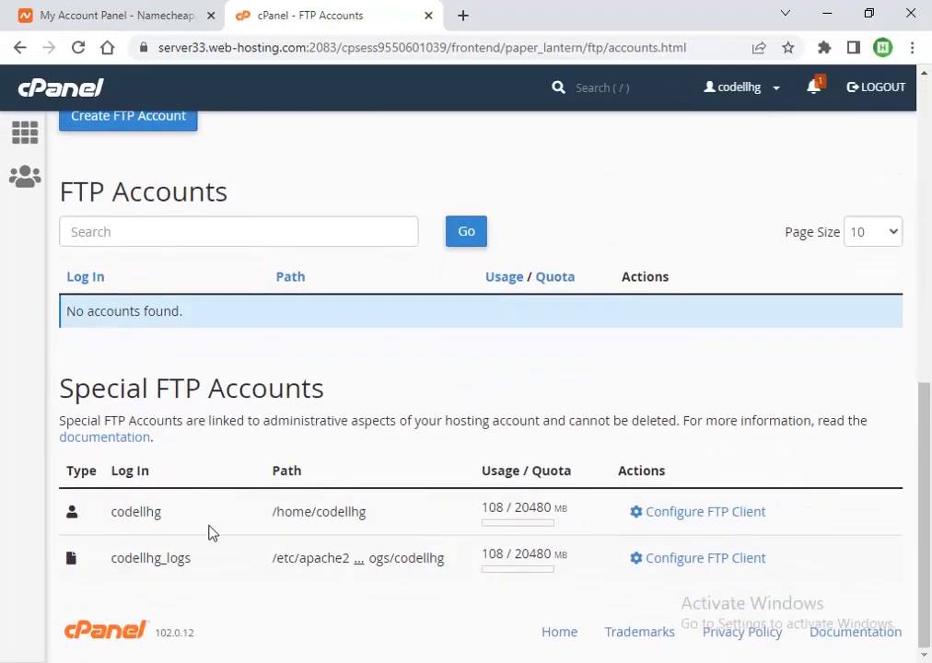
mouse_move(195, 516)
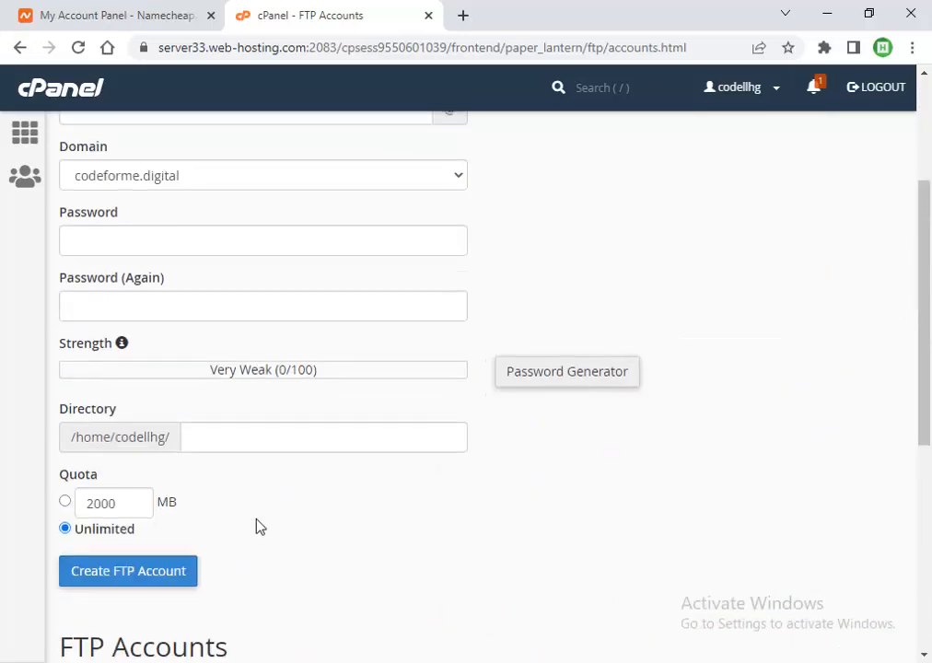
click(245, 292)
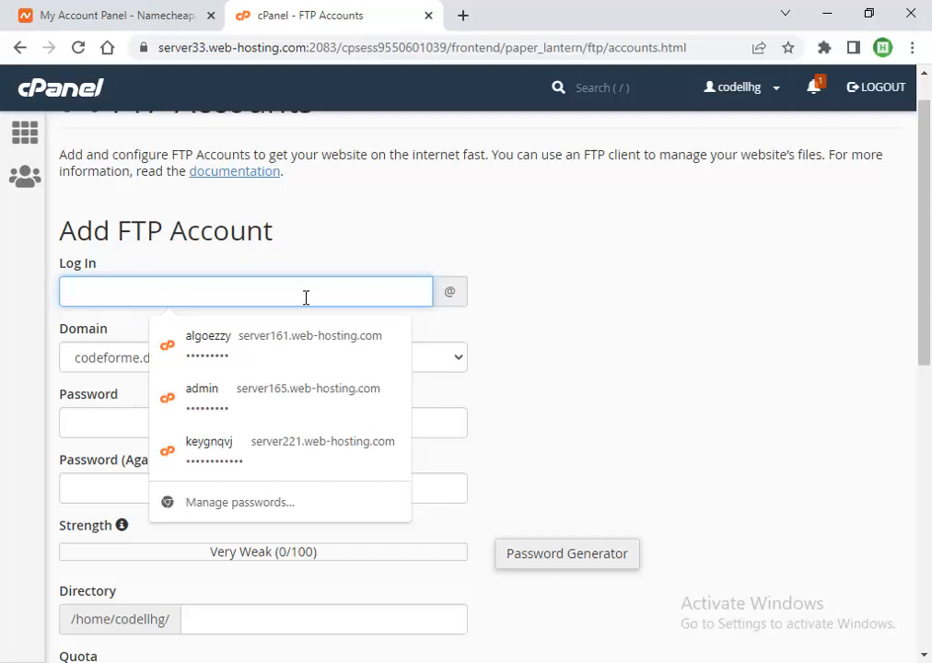
mouse_move(101, 298)
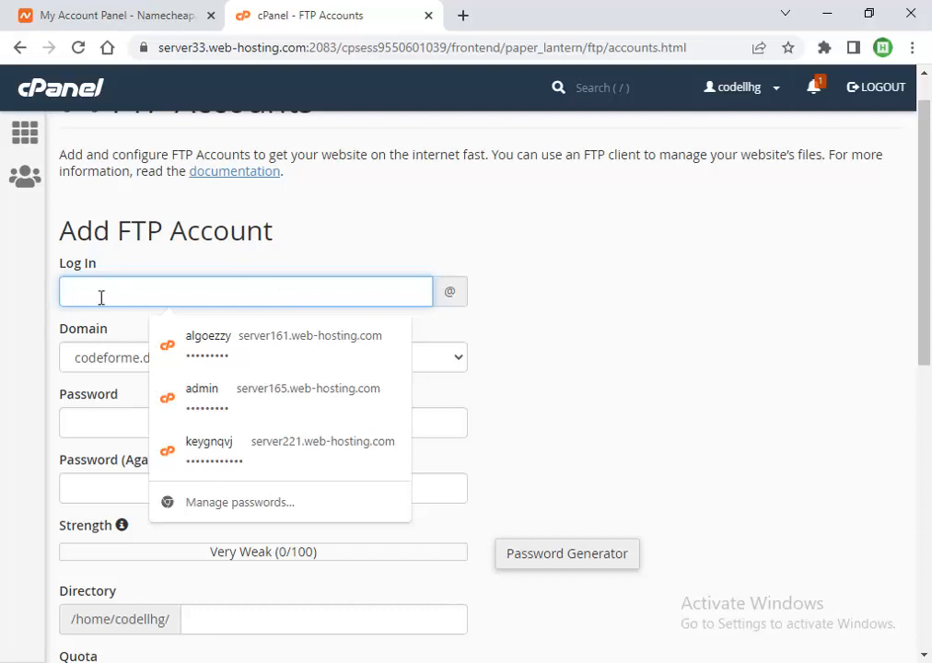
- Finish the login name and start entering a password for the new account
text(algolancer)
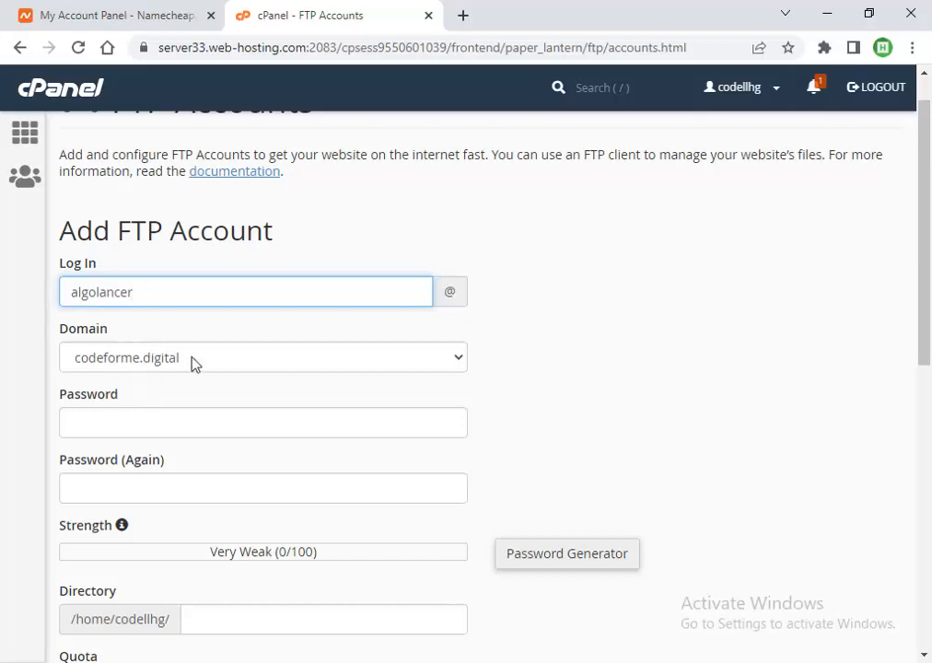
click(263, 358)
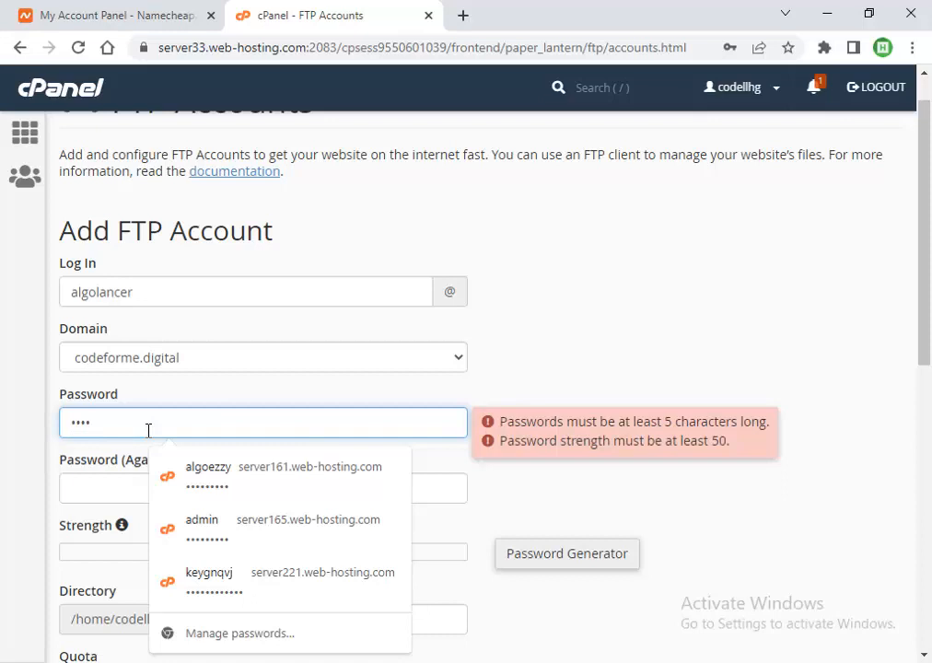
text(•)
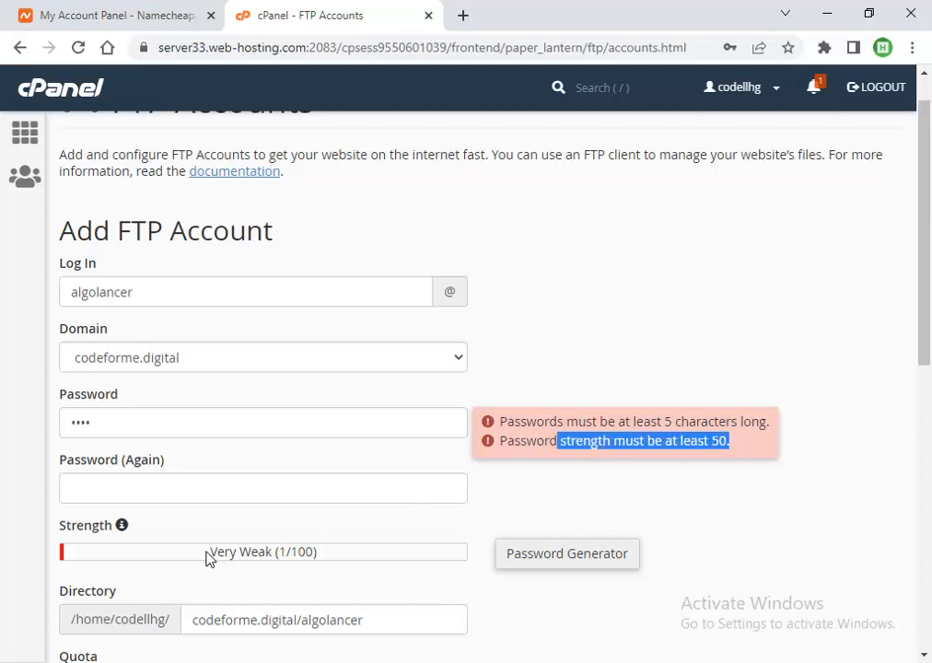
mouse_move(254, 560)
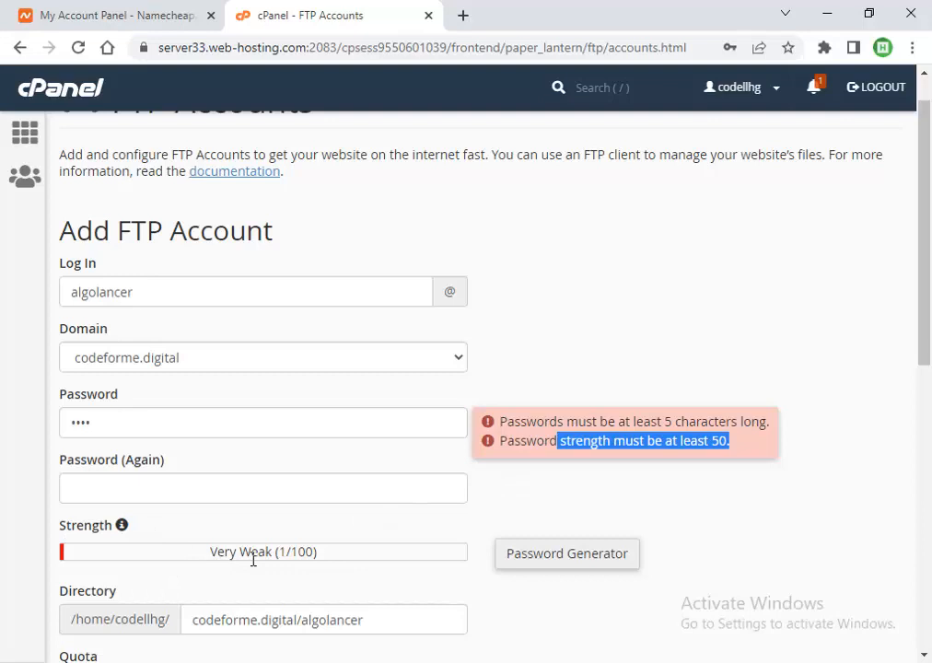
click(264, 422)
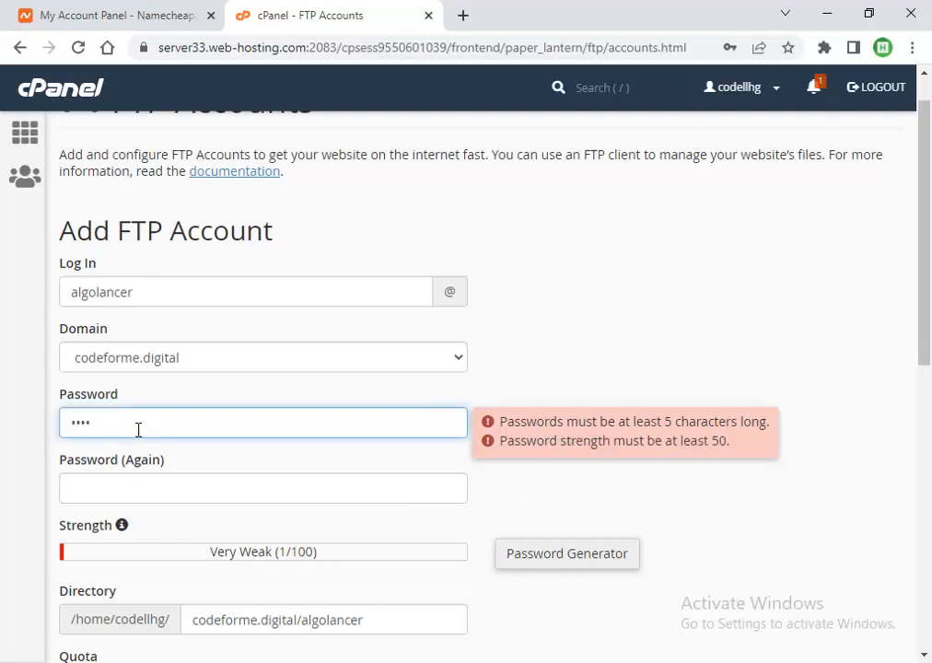
- Enter a strong password and matching confirmation, rated Strong (60/100)
text(•)
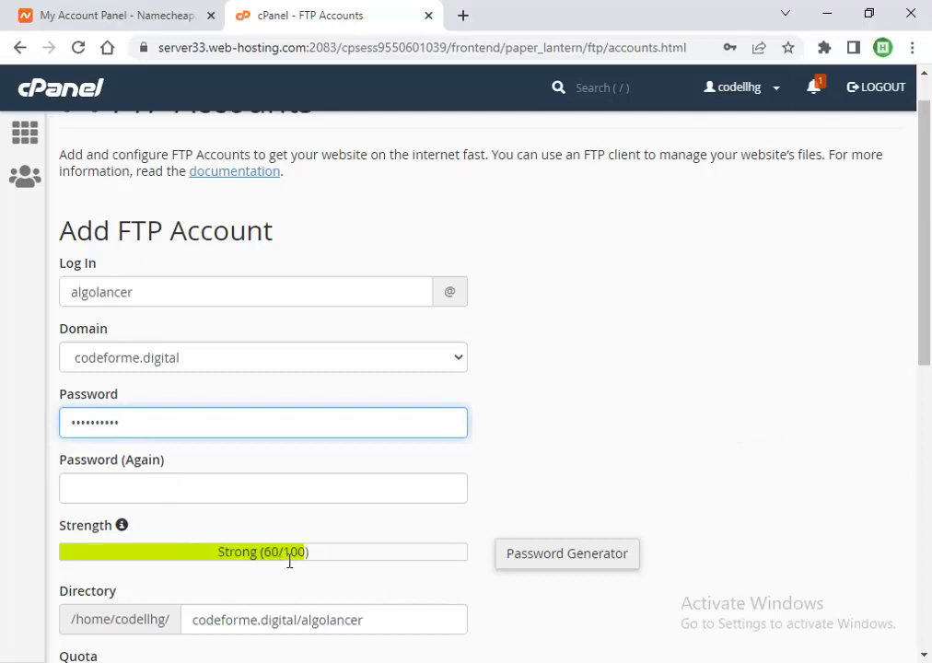
click(263, 487)
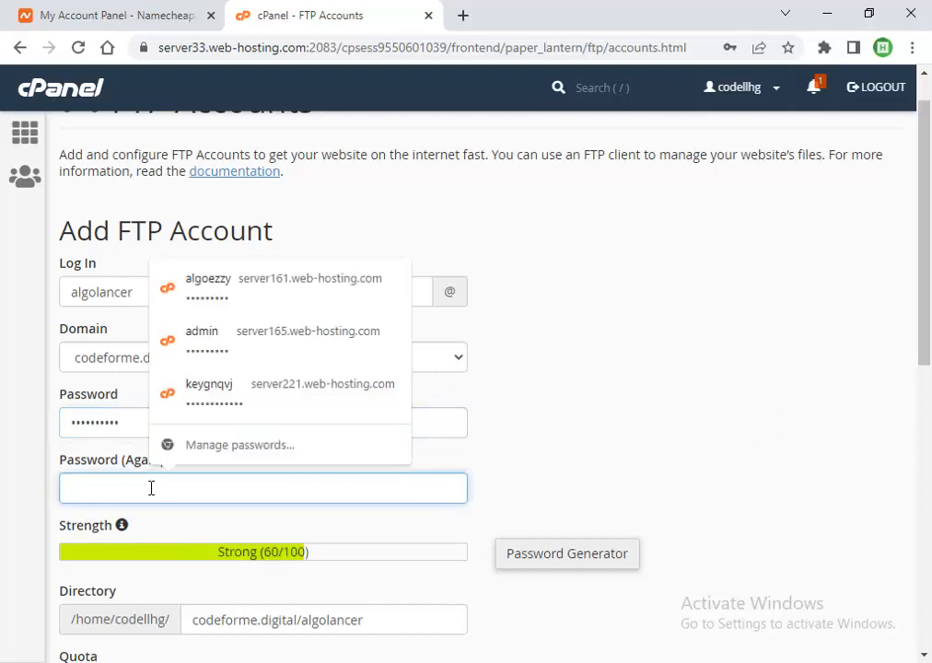
text(••••)
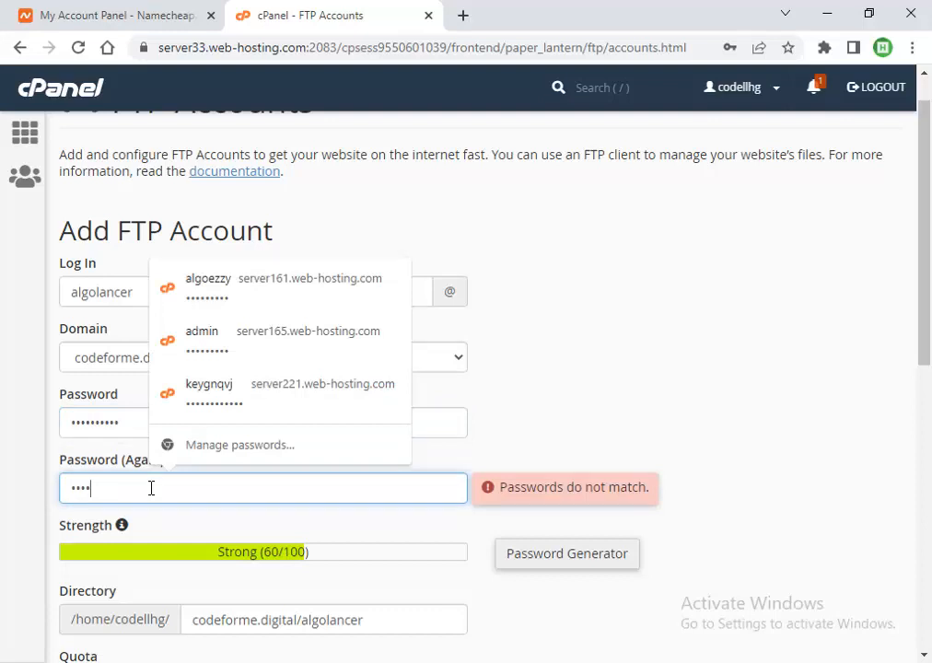
text(•••)
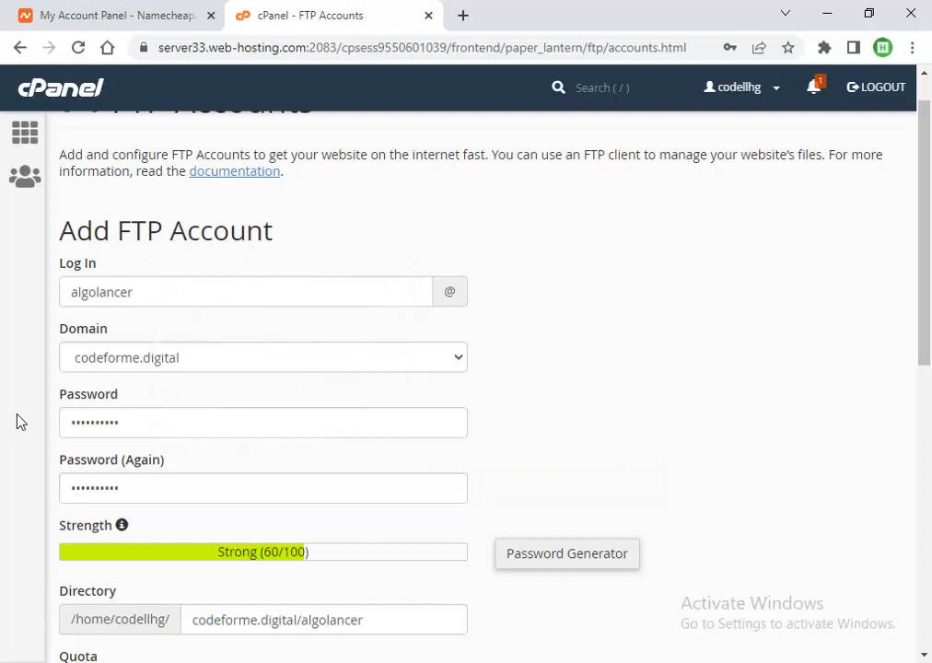
- Clear the Directory path and create the algolancer FTP account
scroll(down, 3)
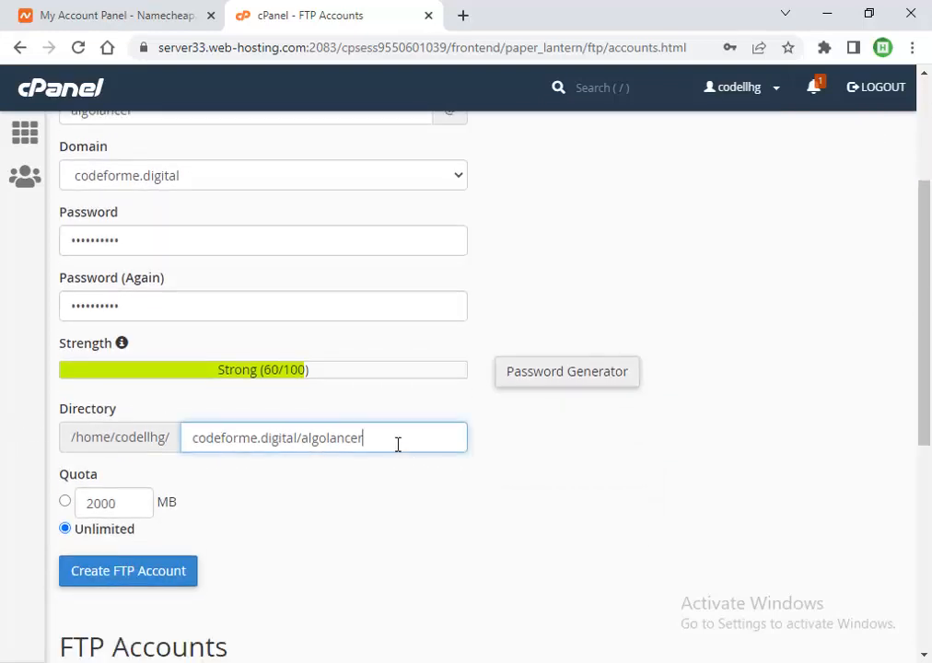
double_click(277, 438)
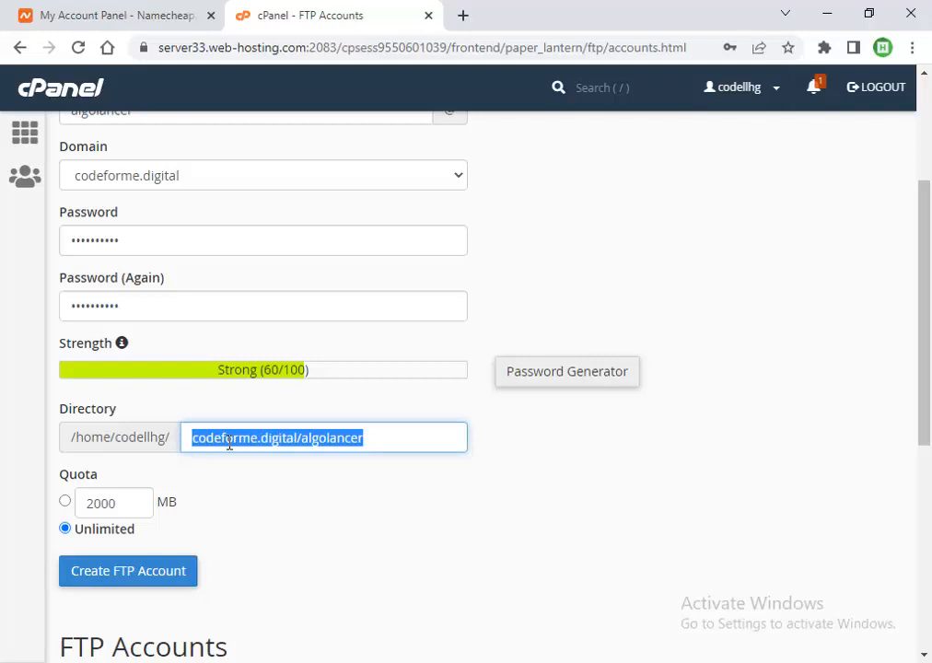
key(Delete)
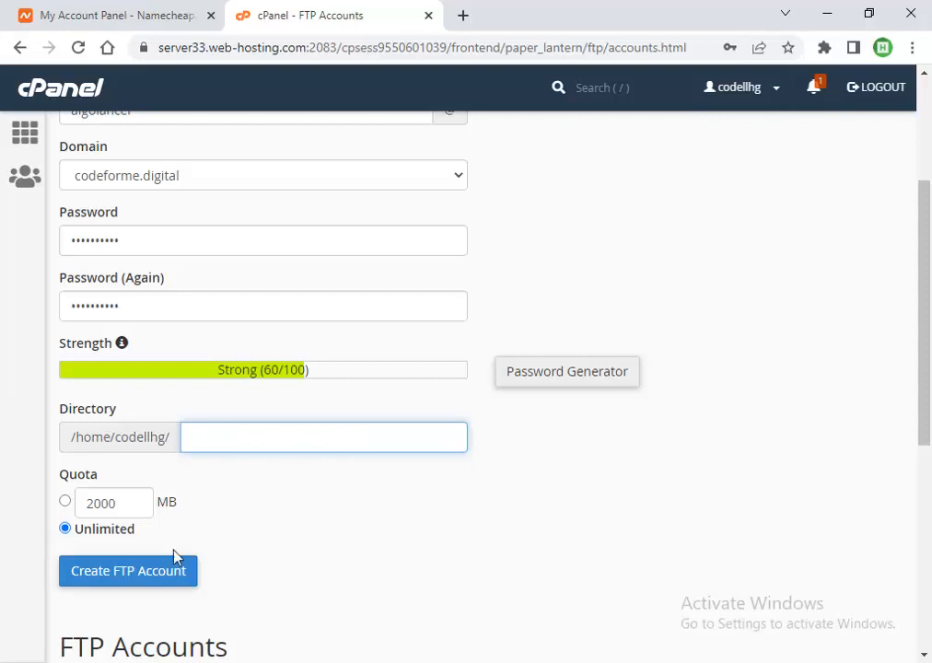
click(128, 570)
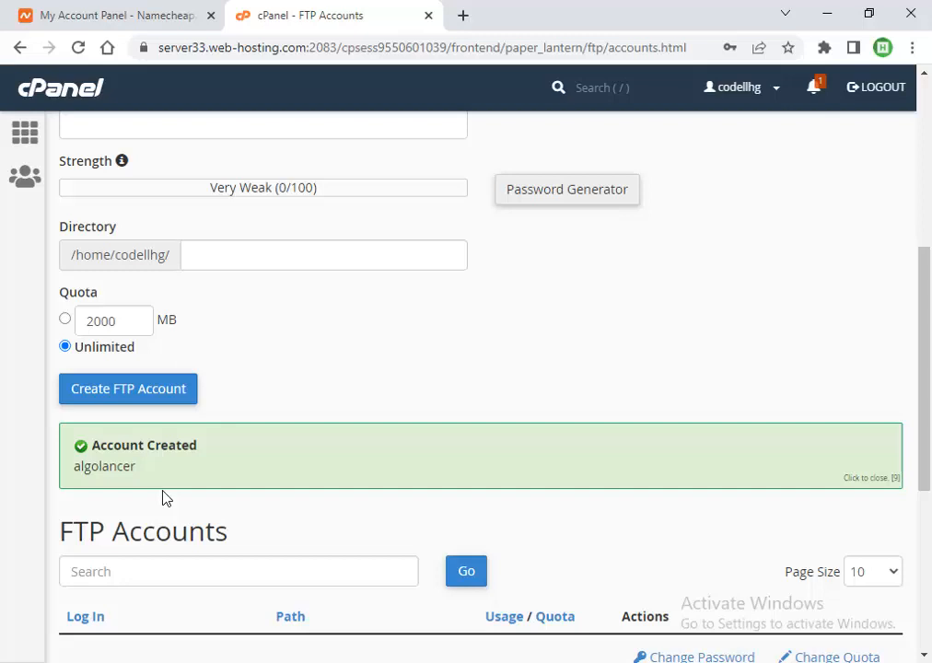
scroll(down, 3)
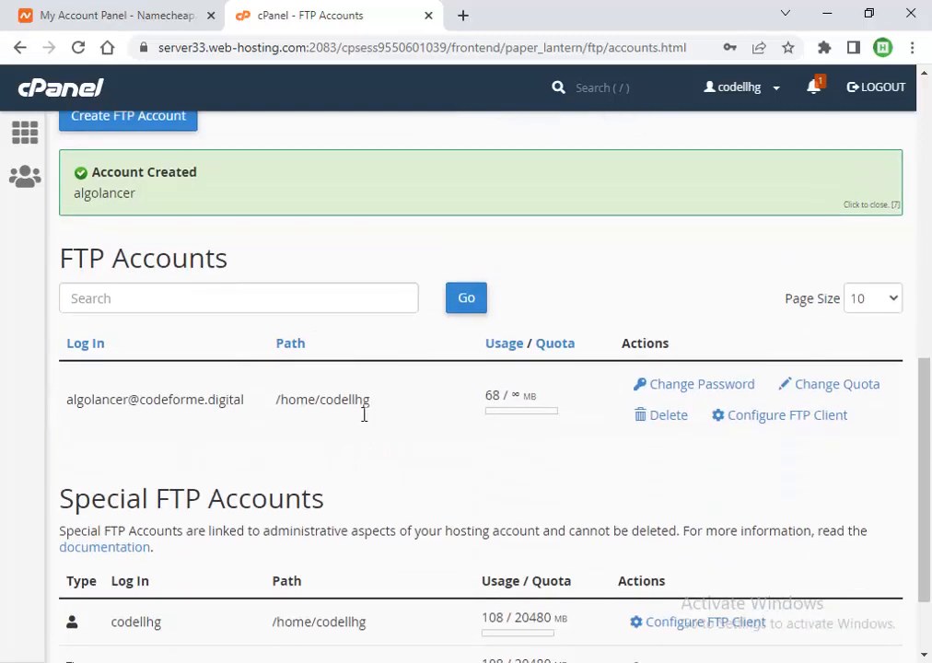
double_click(96, 399)
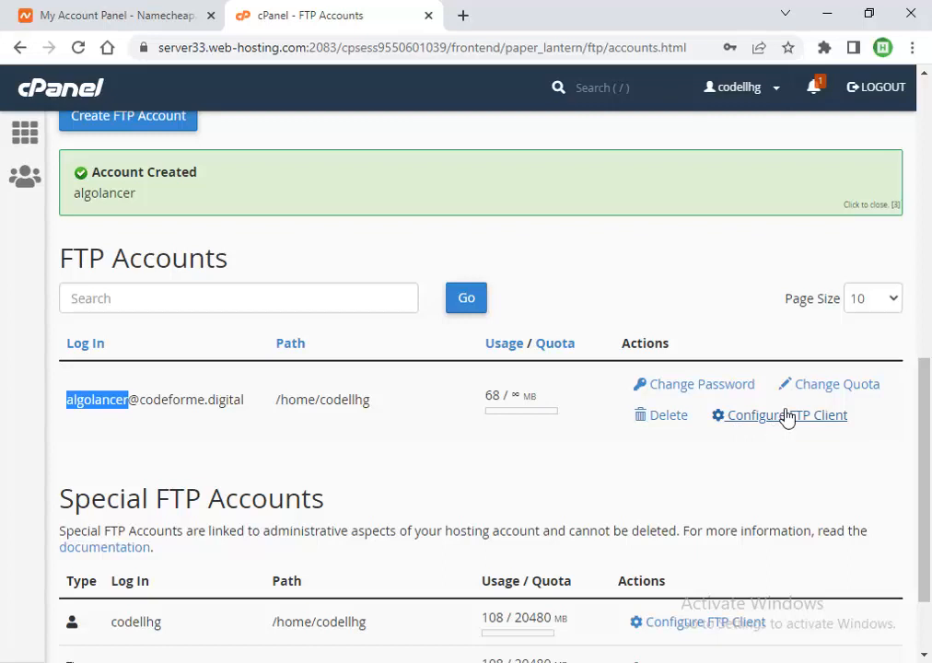
- Show algolancer's manual FTP settings: server ftp.codeforme.digital, port 21
click(785, 415)
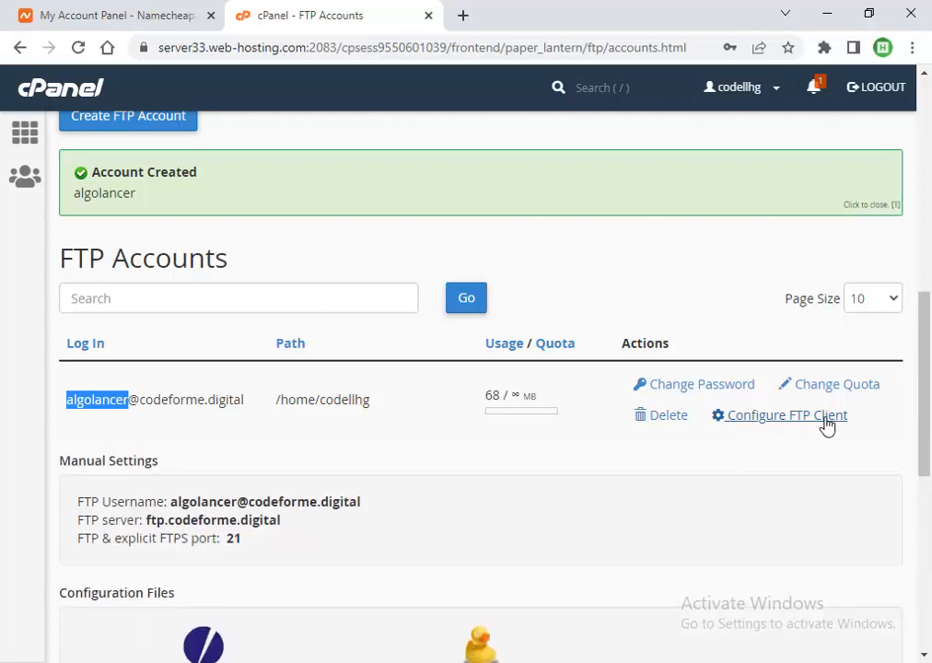
scroll(down, 3)
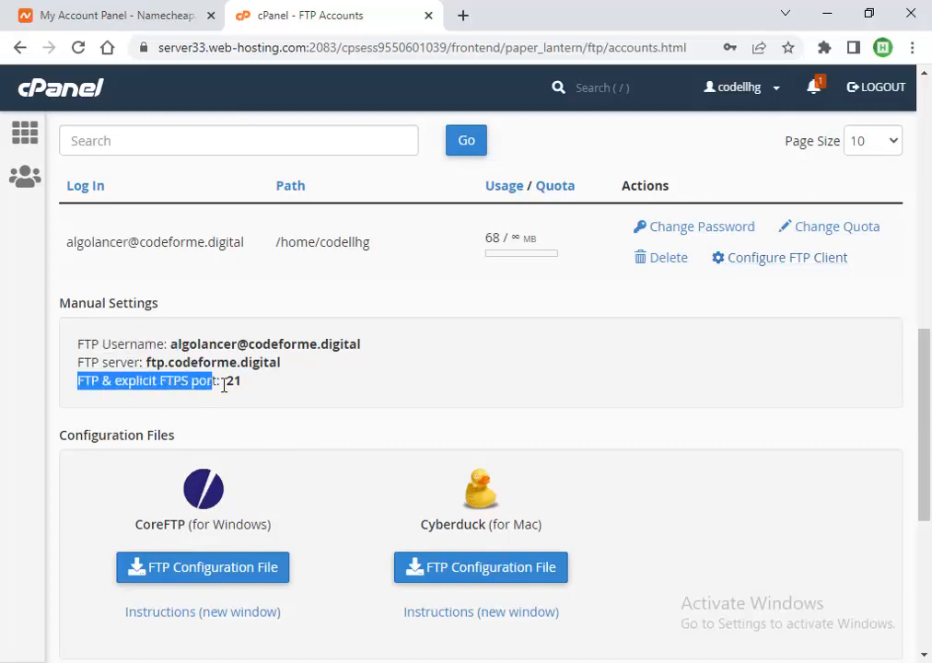
click(295, 386)
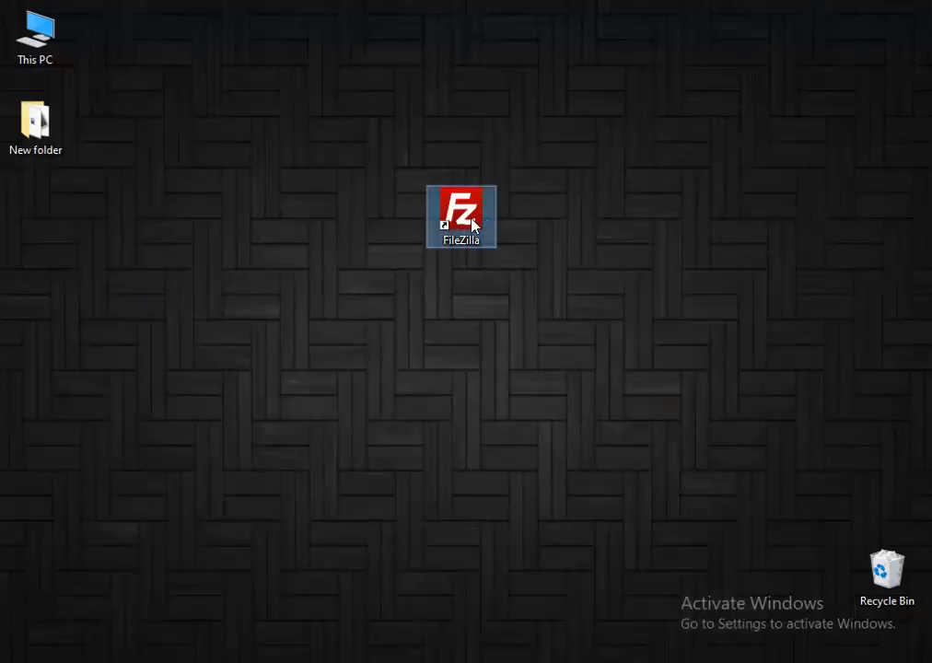
- Launch FileZilla from its desktop shortcut
double_click(460, 216)
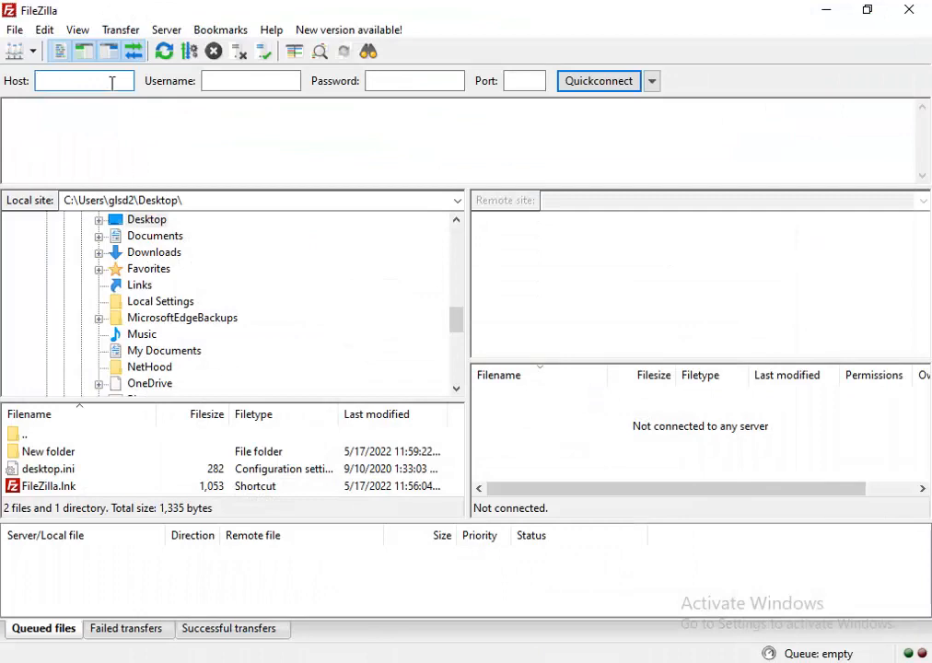
- Quickconnect to ftp.codeforme.digital as the algolancer account on port 21
text(.codeforme.digital)
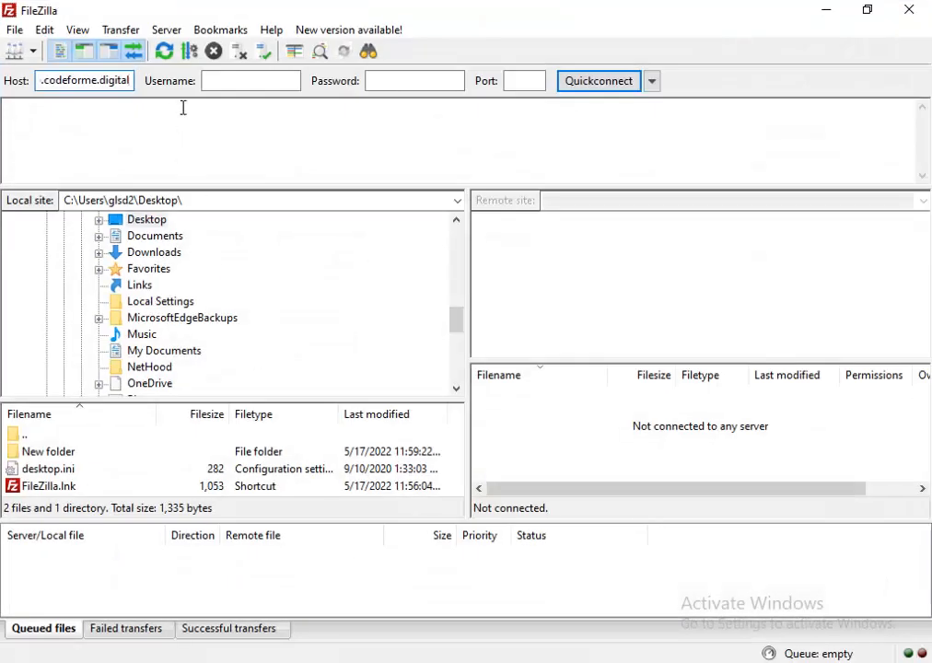
text(codeforme.digital)
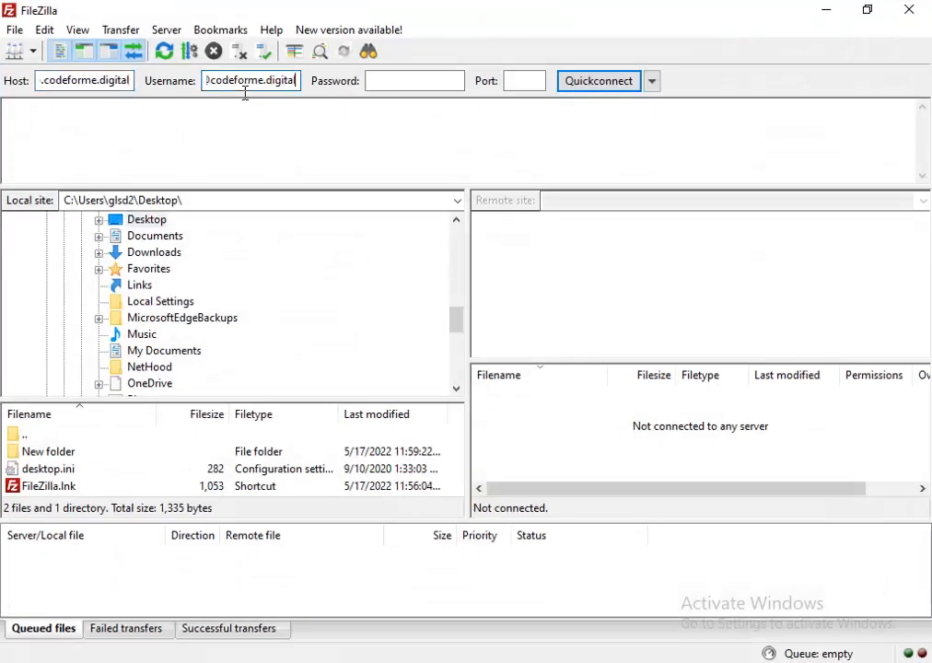
click(414, 81)
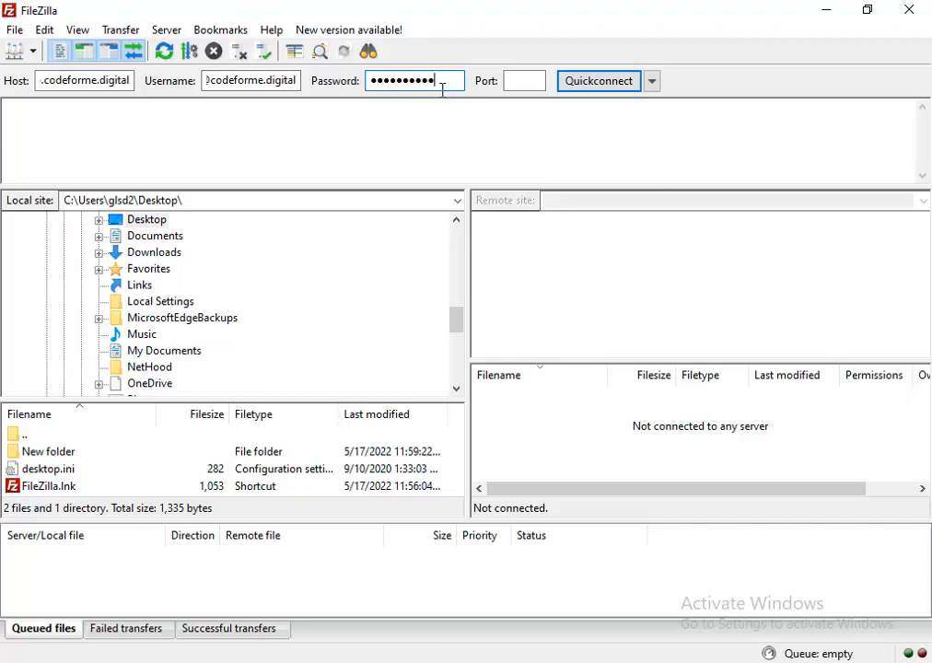
click(525, 82)
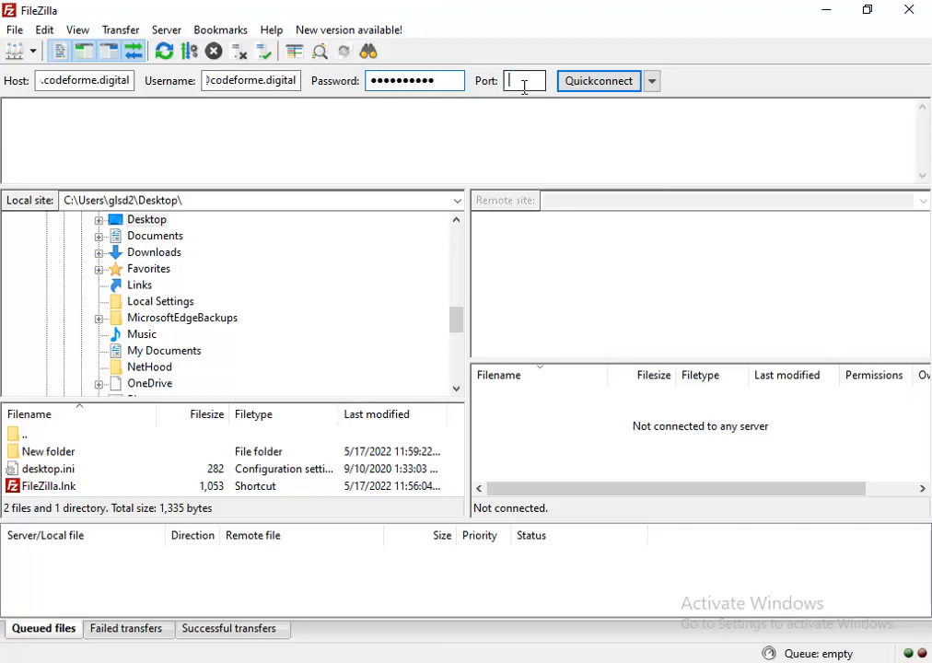
text(21)
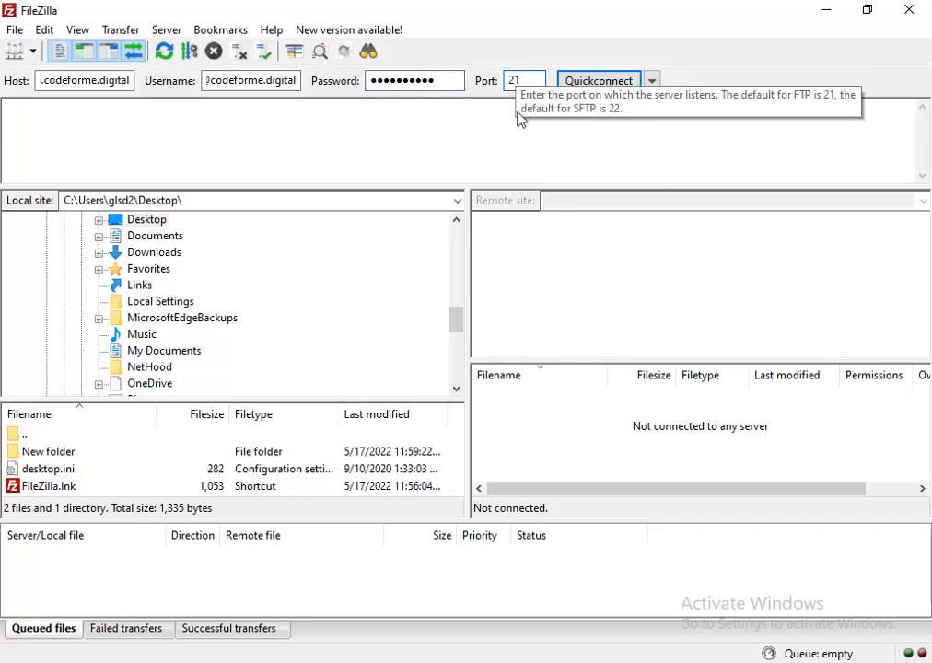
click(599, 81)
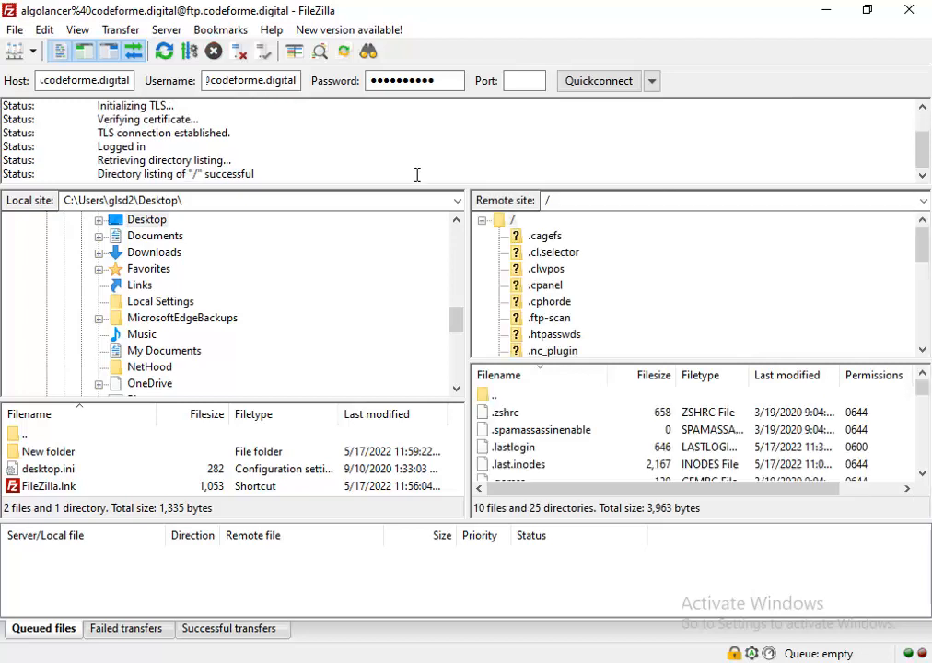
mouse_move(581, 350)
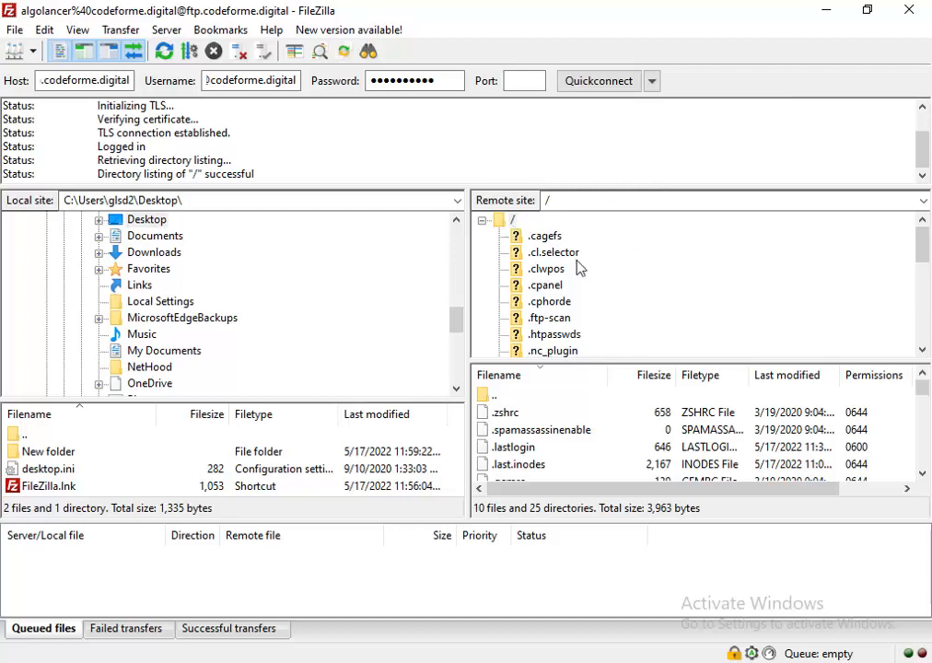
- List the remote public_html folder and select index.php
scroll(down, 3)
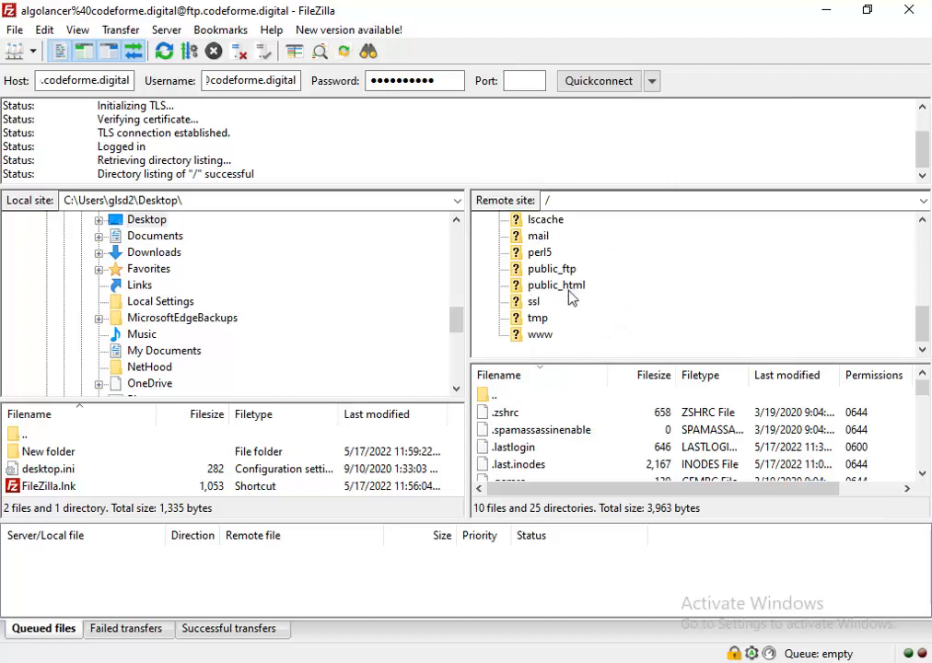
mouse_move(522, 292)
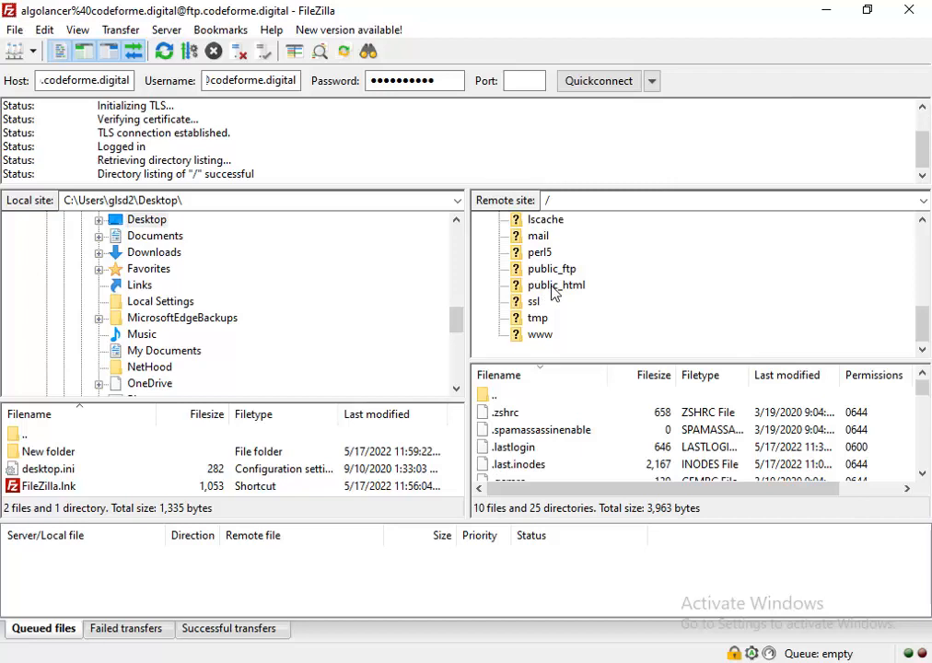
mouse_move(565, 293)
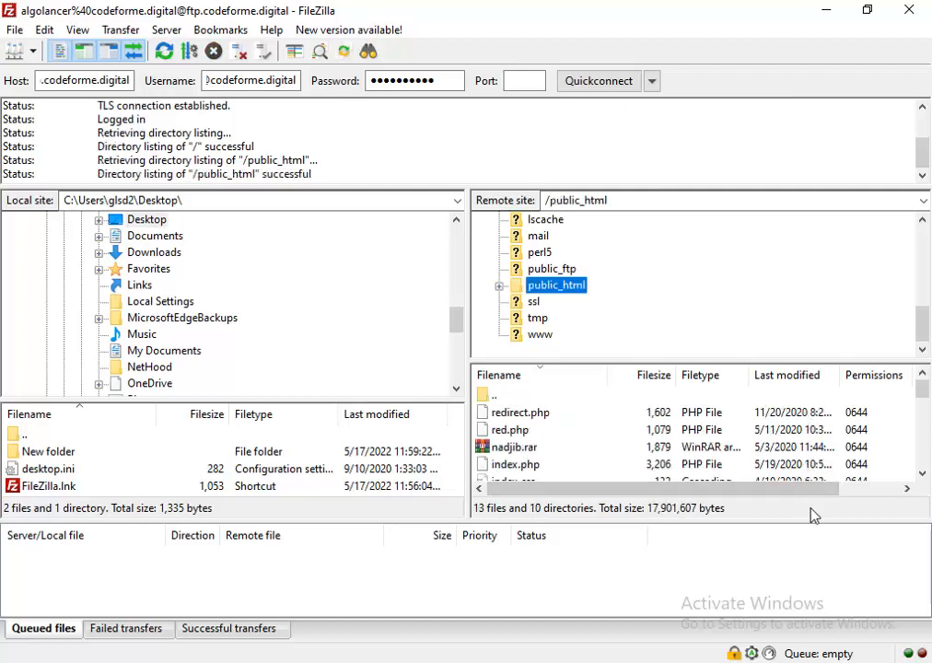
scroll(down, 3)
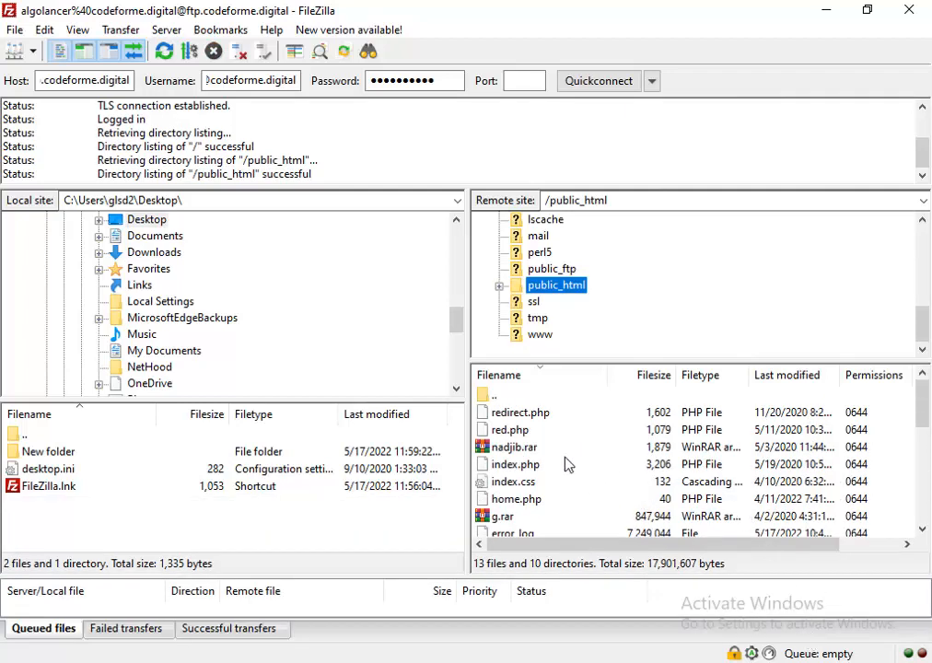
click(516, 465)
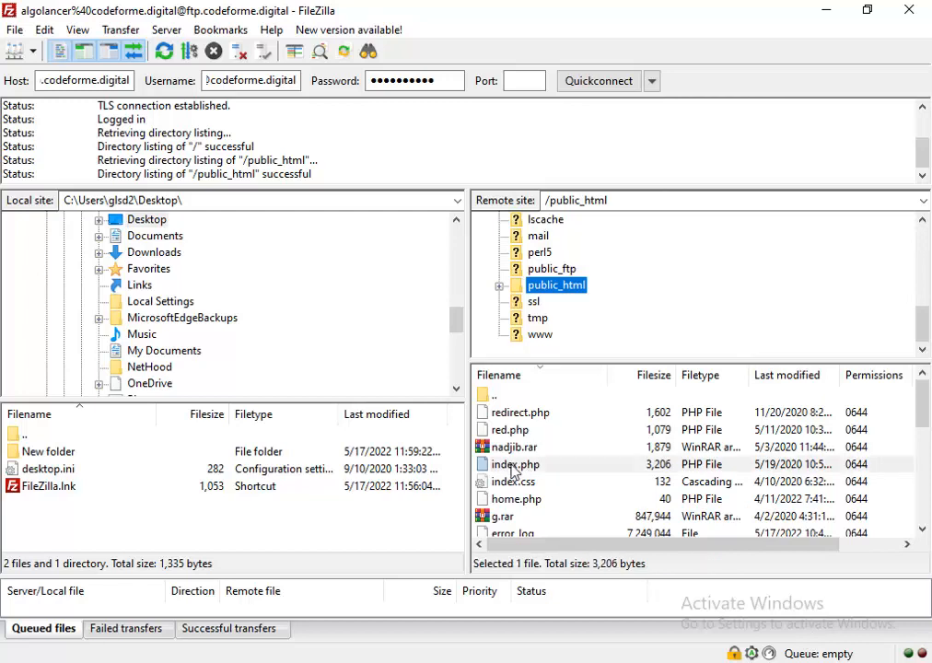
click(514, 465)
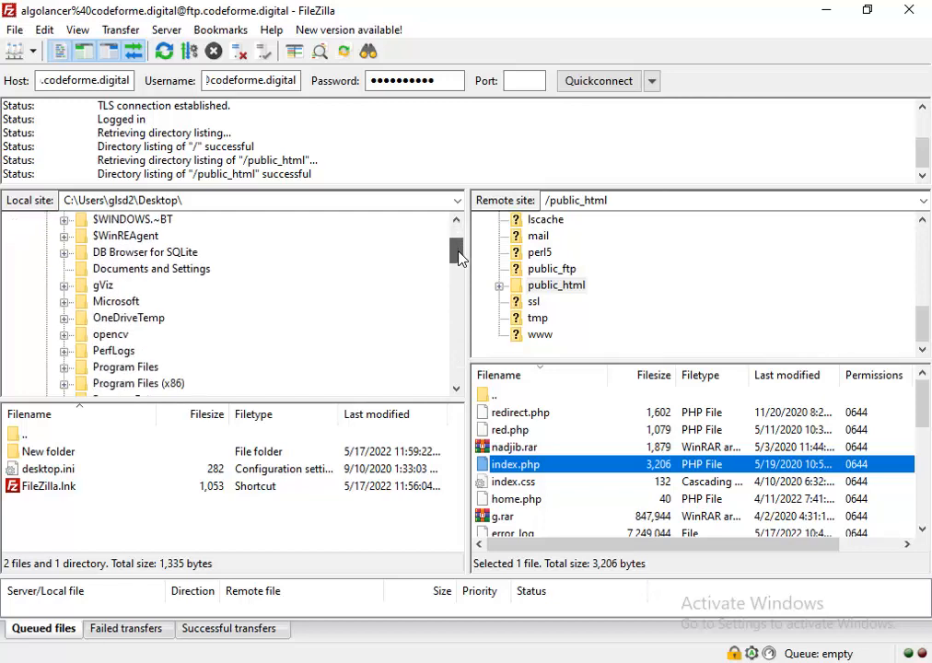
drag(458, 258, 457, 304)
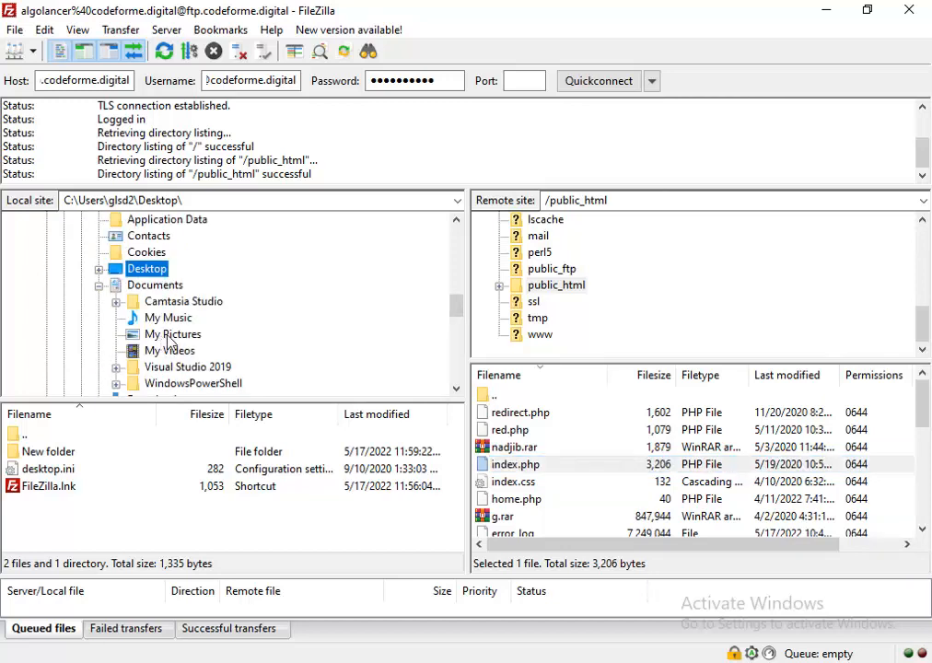
click(173, 334)
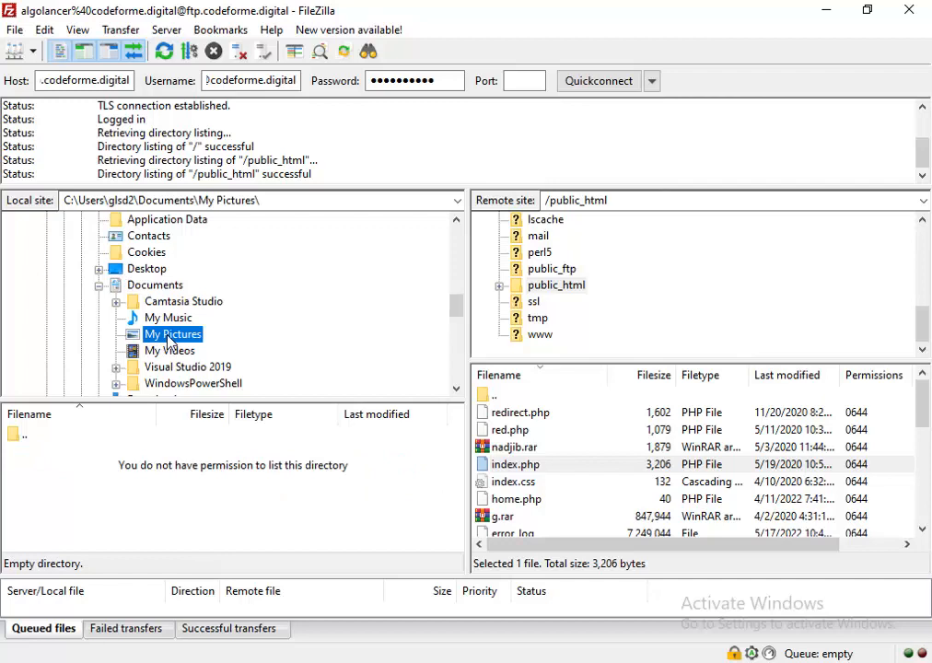
mouse_move(171, 343)
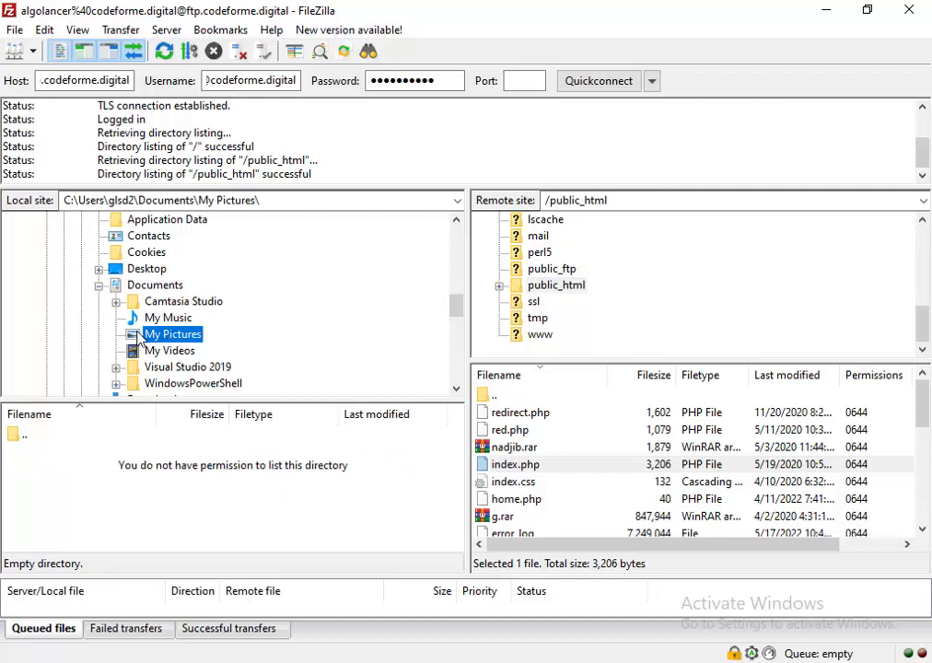
click(147, 268)
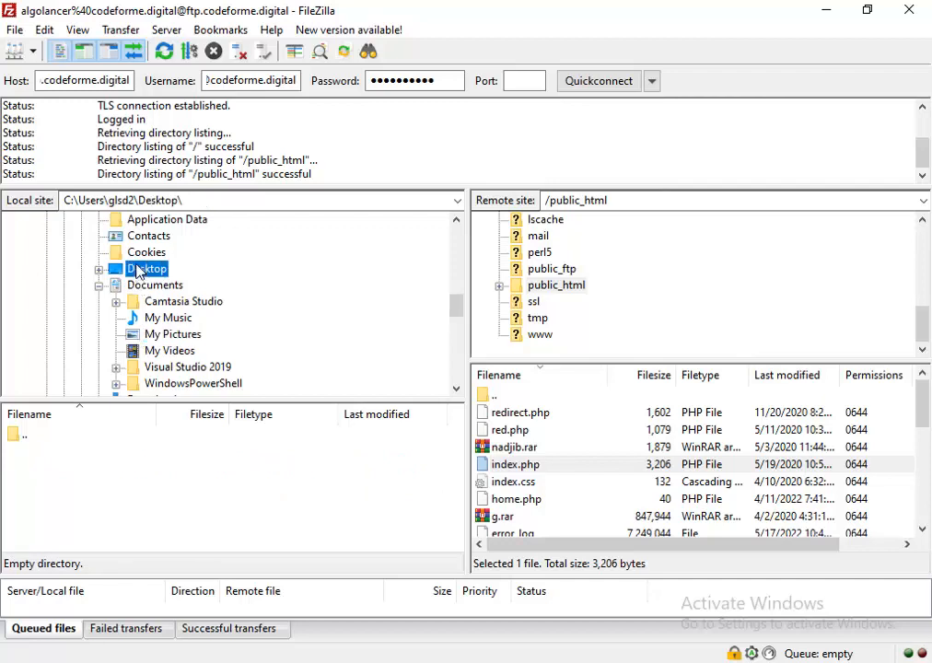
click(146, 268)
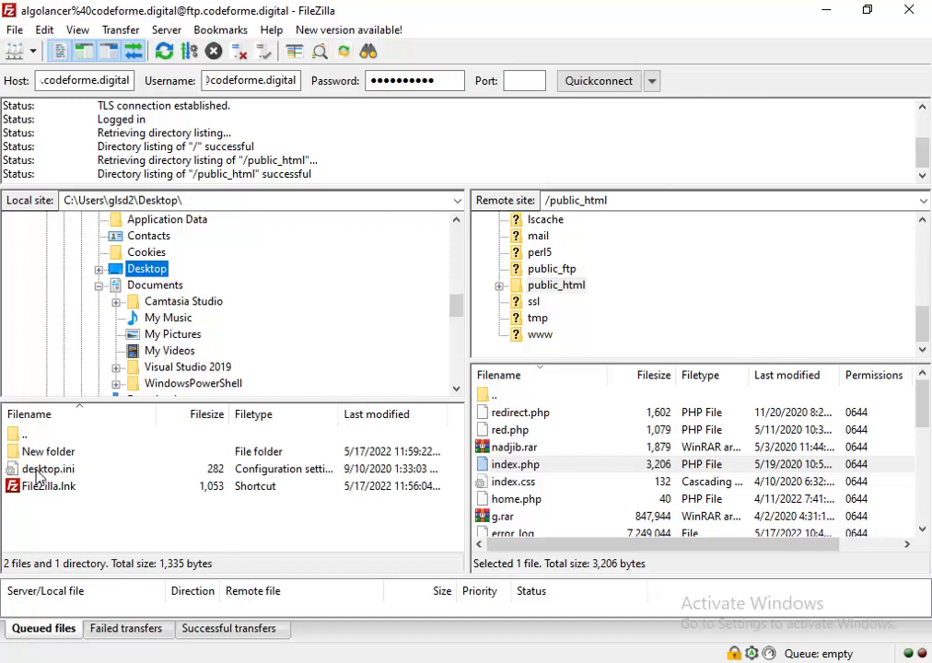
click(47, 469)
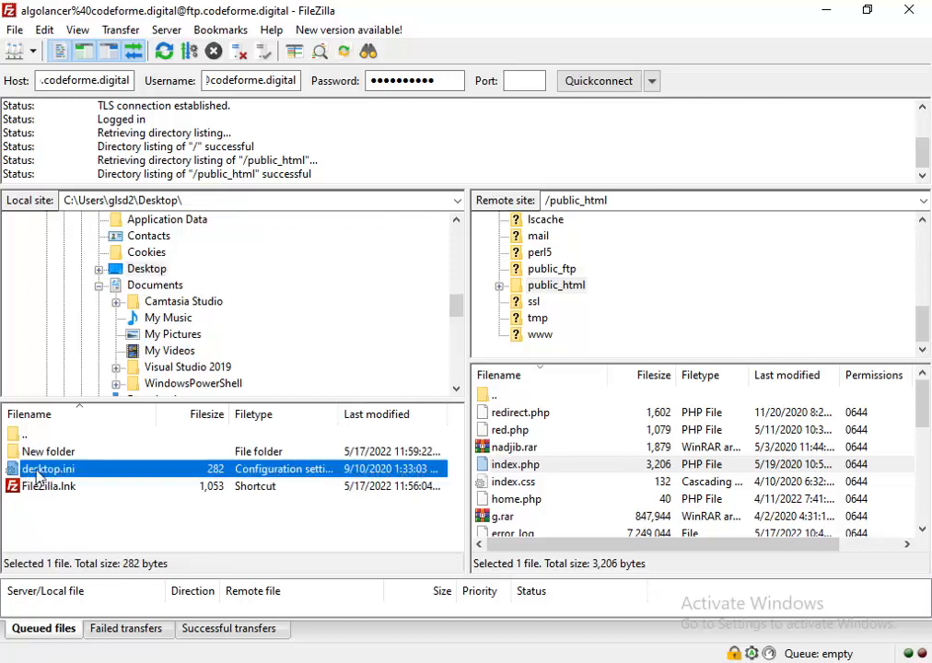
right_click(46, 469)
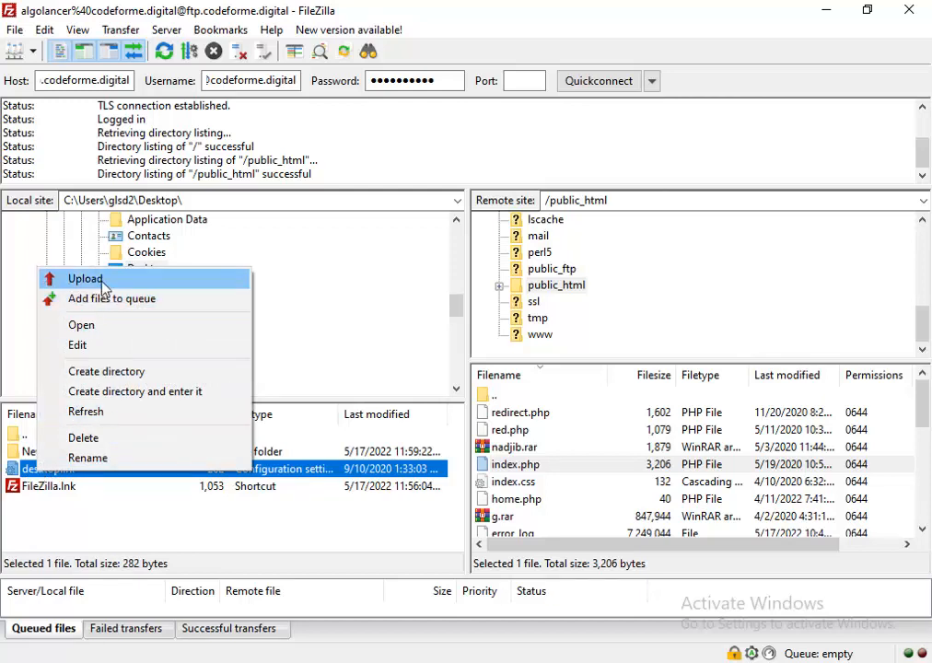
mouse_move(521, 537)
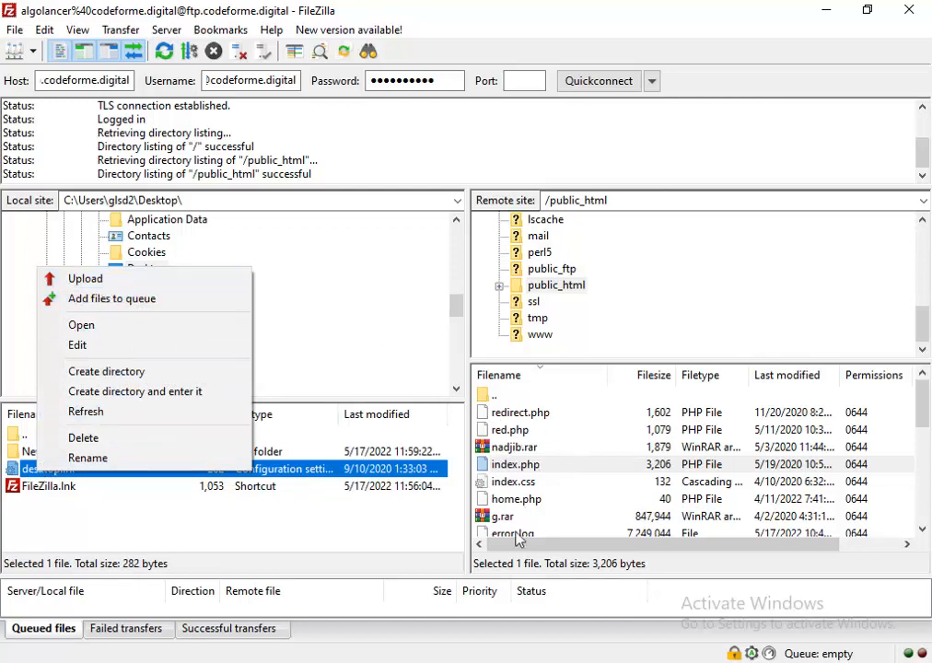
mouse_move(530, 511)
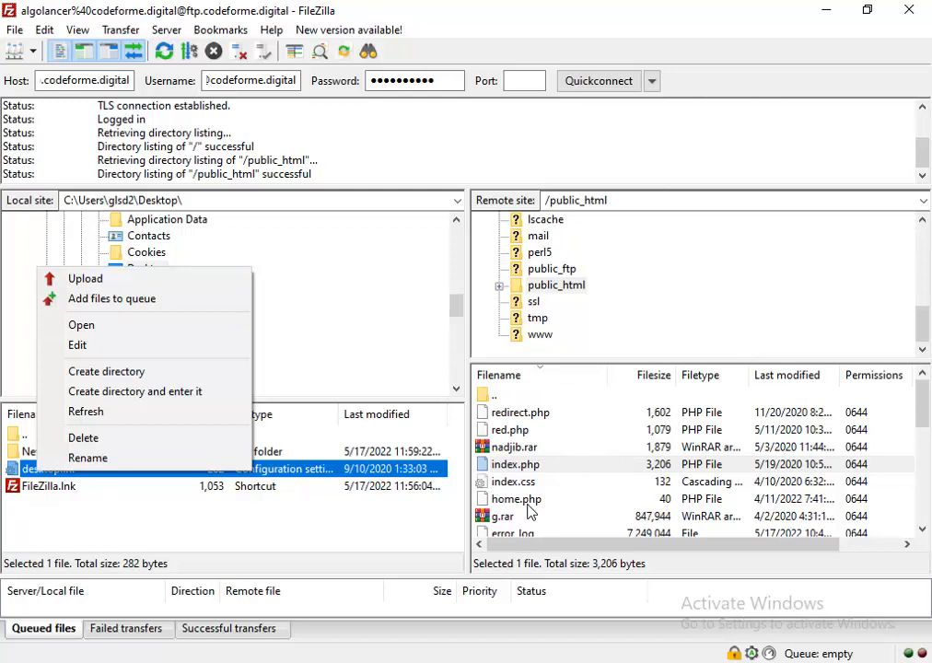
mouse_move(509, 472)
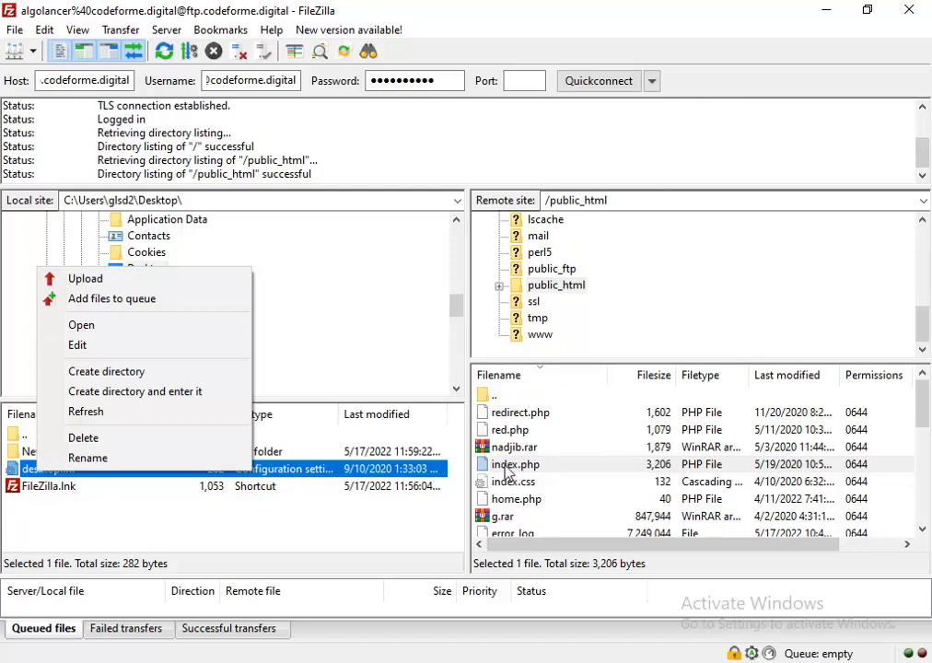
click(515, 464)
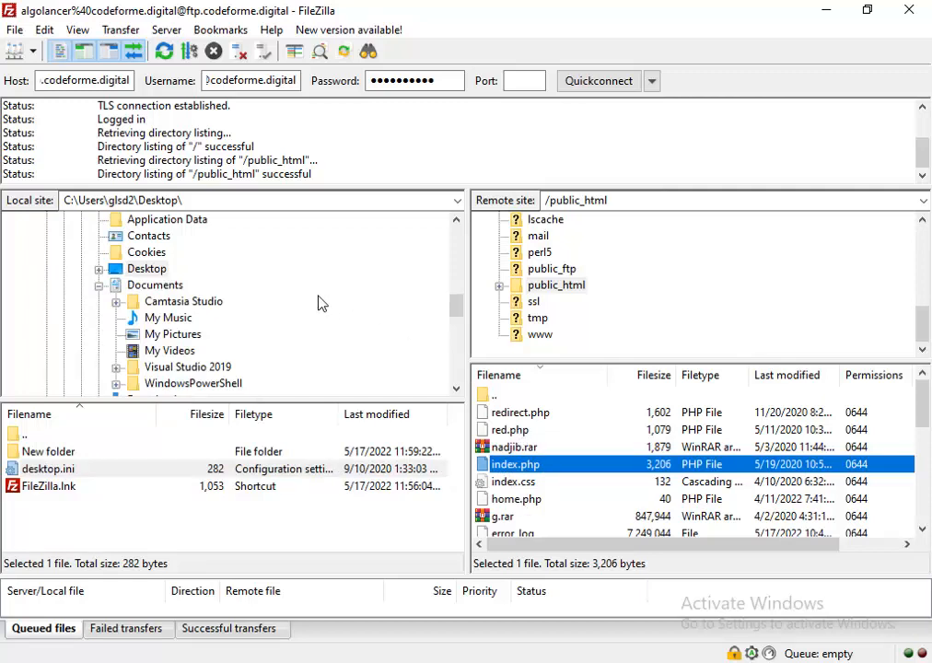
mouse_move(391, 274)
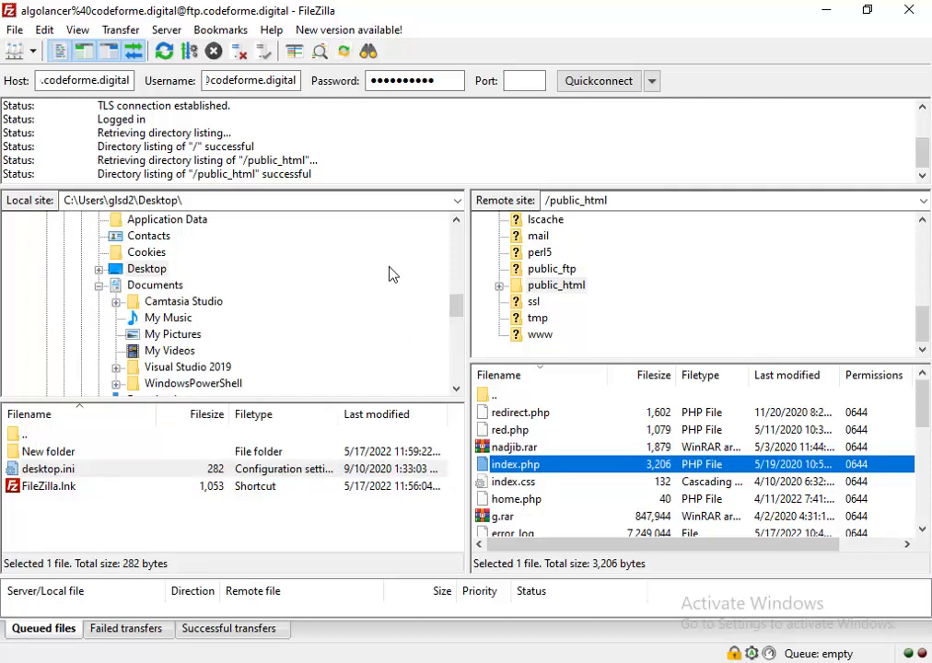
click(147, 268)
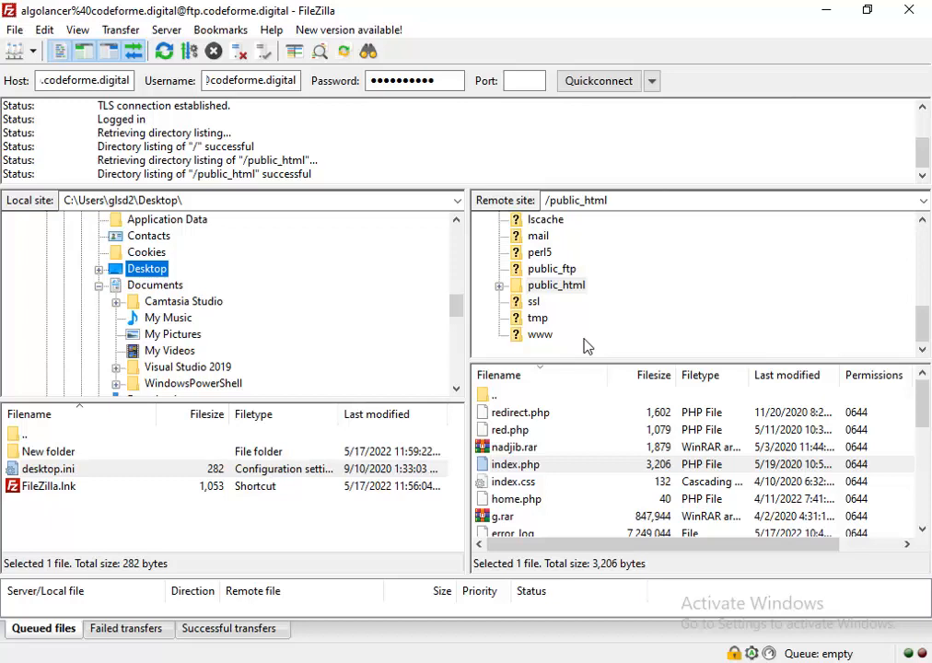
click(556, 285)
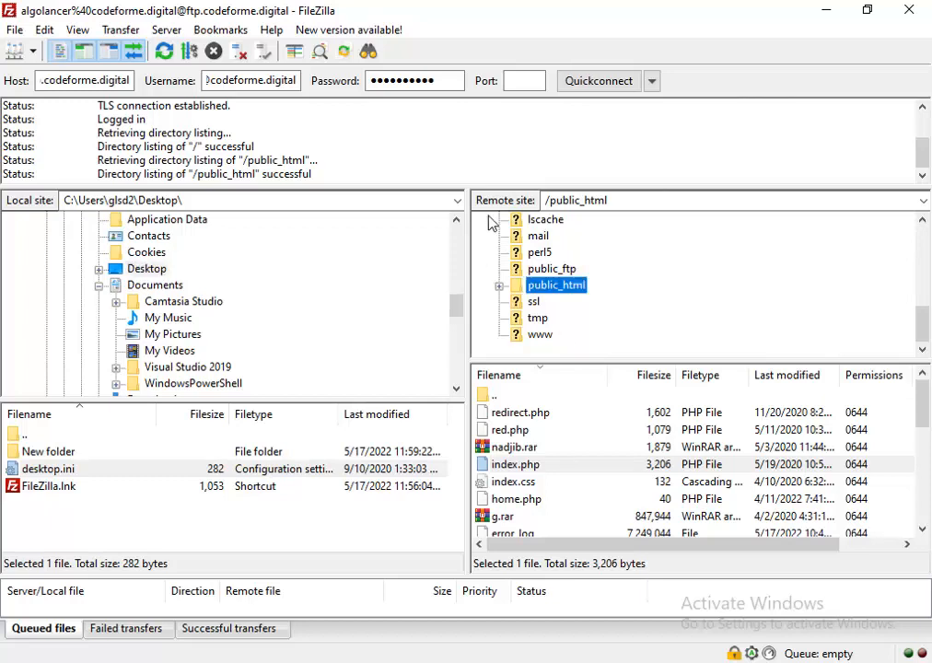
mouse_move(773, 286)
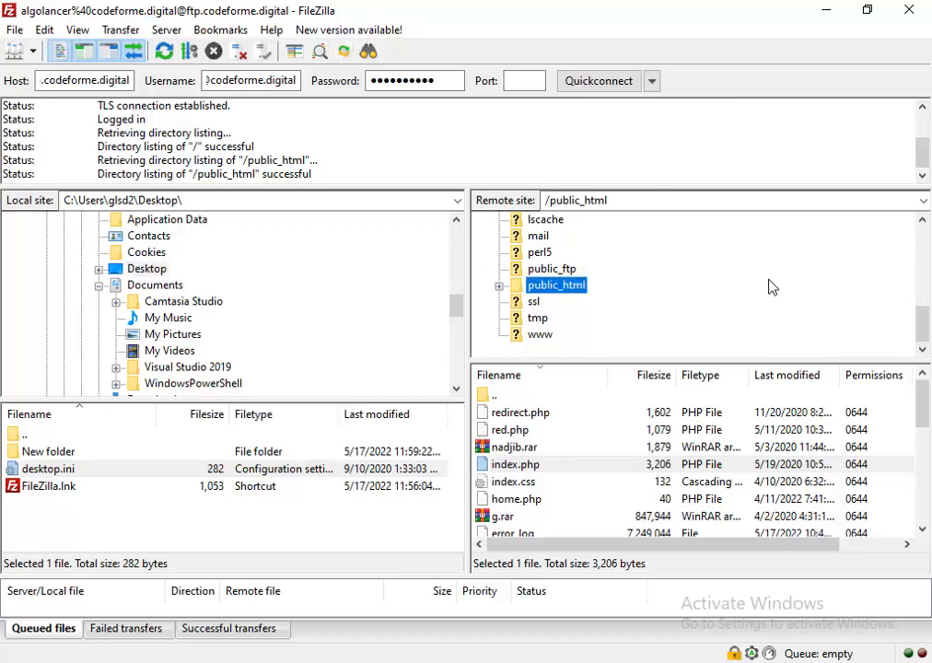